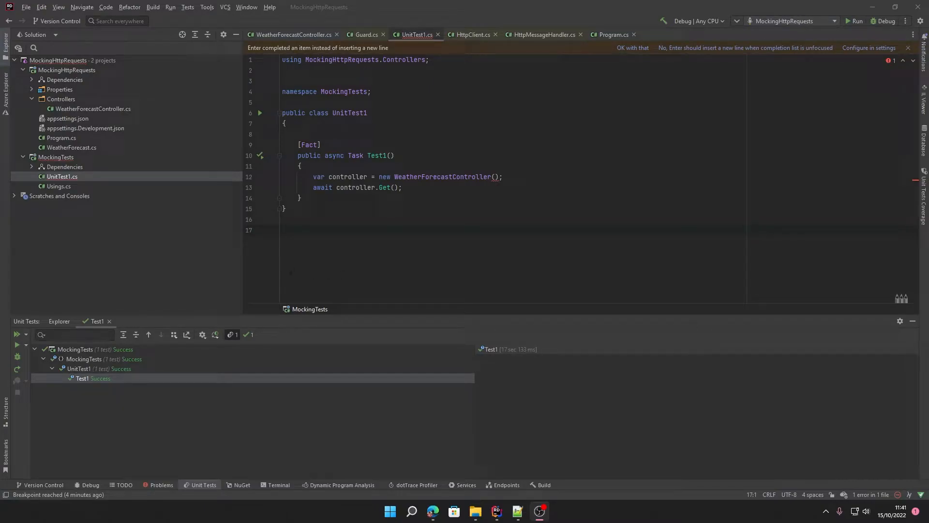
{"action": "mouse_move", "coordinate": [270, 271]}
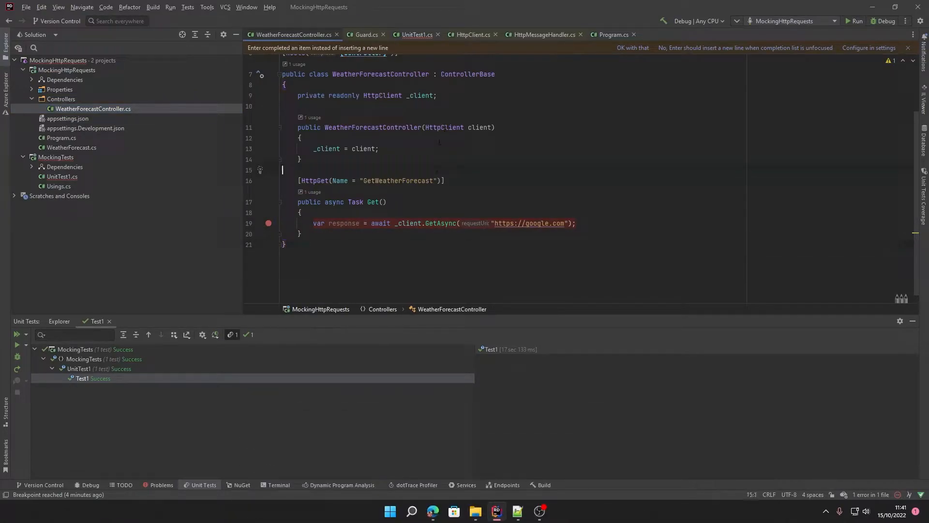
Navigate from HttpClient to HttpMessageHandler and select its abstract SendAsync declaration.
{"action": "left_click", "coordinate": [468, 35]}
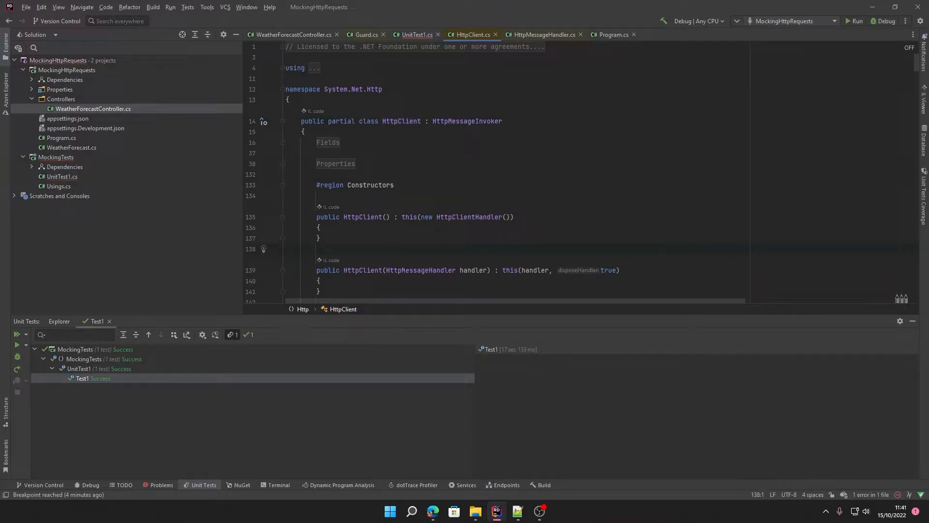
{"action": "left_click", "coordinate": [540, 35]}
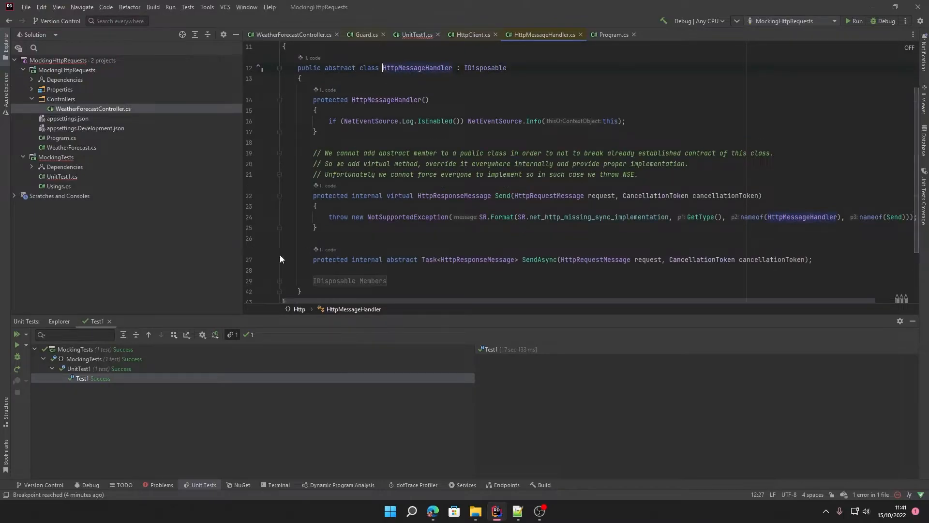
{"action": "left_click", "coordinate": [580, 259]}
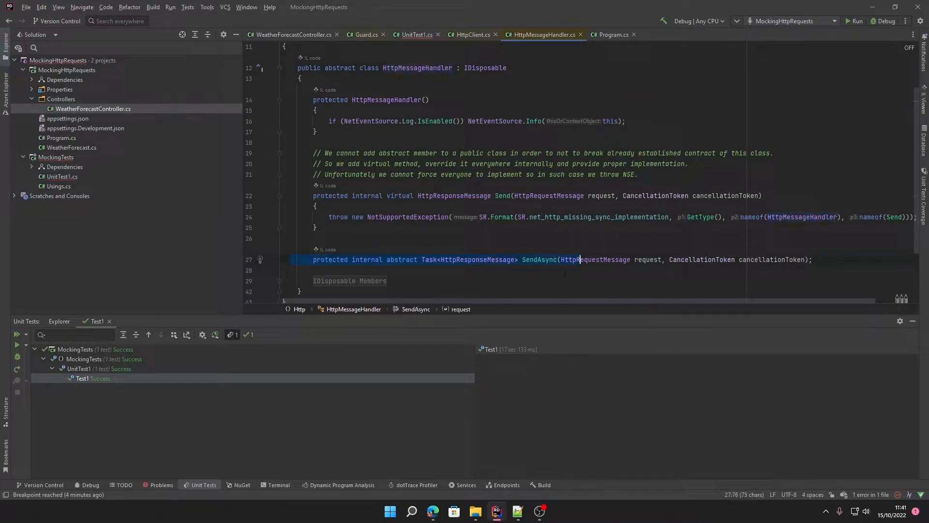
{"action": "left_click", "coordinate": [336, 68]}
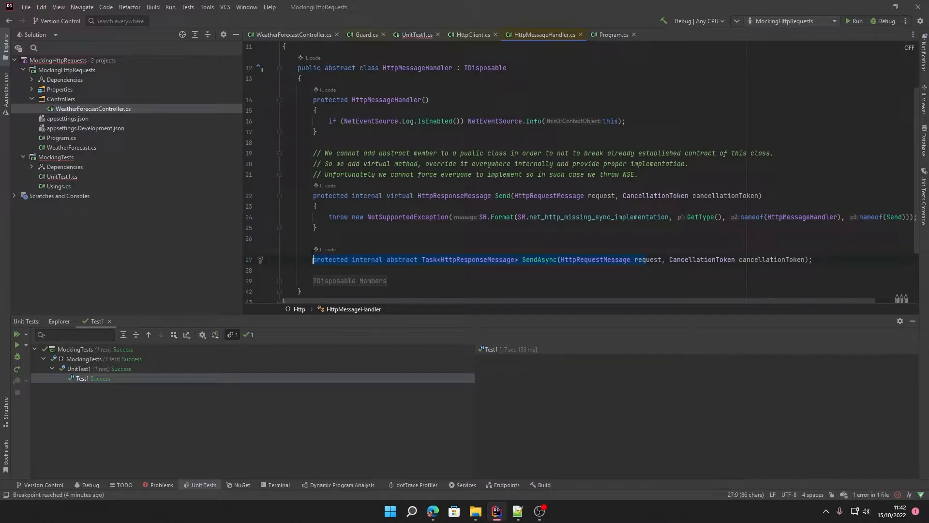
{"action": "mouse_move", "coordinate": [416, 206]}
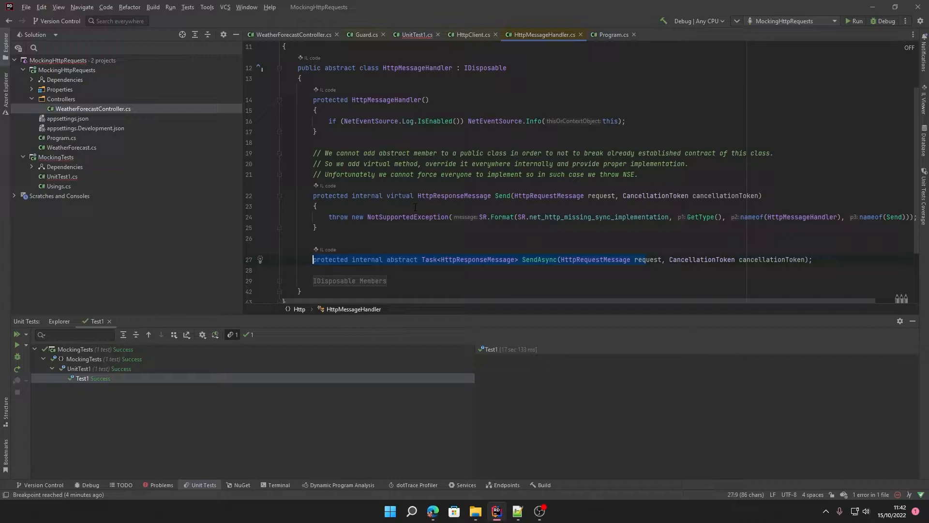
{"action": "mouse_move", "coordinate": [396, 224]}
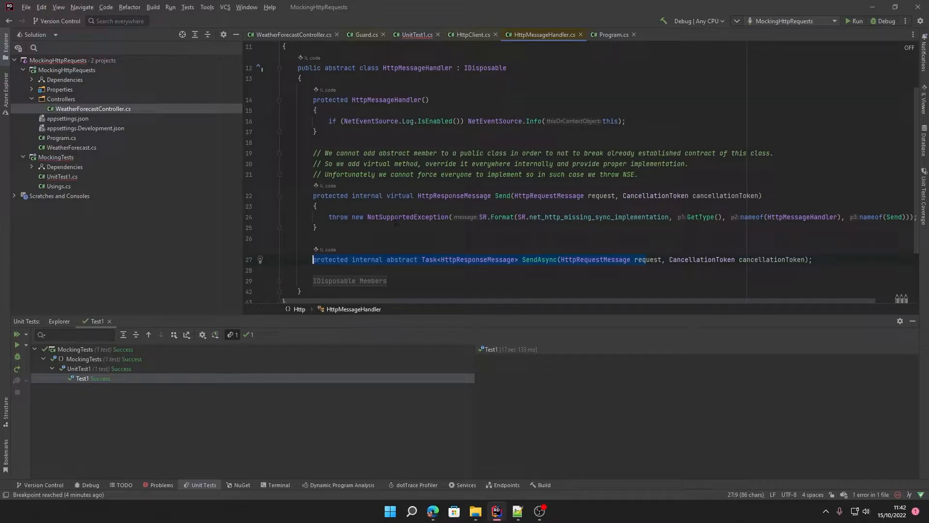
{"action": "mouse_move", "coordinate": [448, 263]}
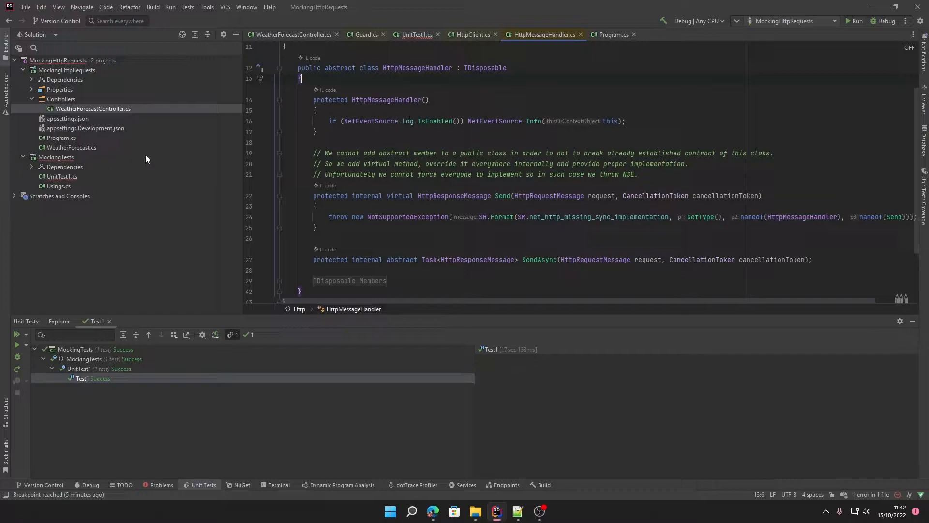
Create a TestMessageHandler class deriving from HttpMessageHandler in MockingTests.
{"action": "left_click", "coordinate": [471, 34]}
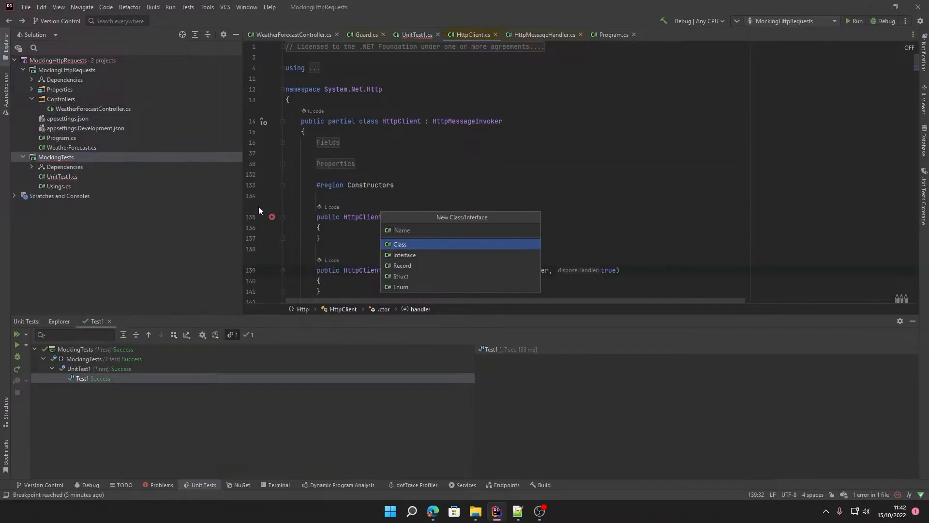
{"action": "type", "text": "TestMessageHandler"}
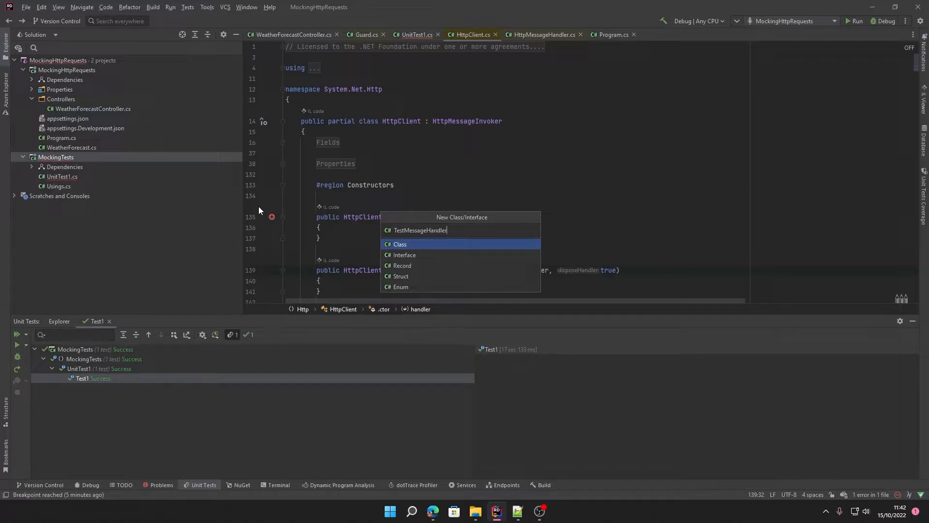
{"action": "left_click", "coordinate": [400, 244]}
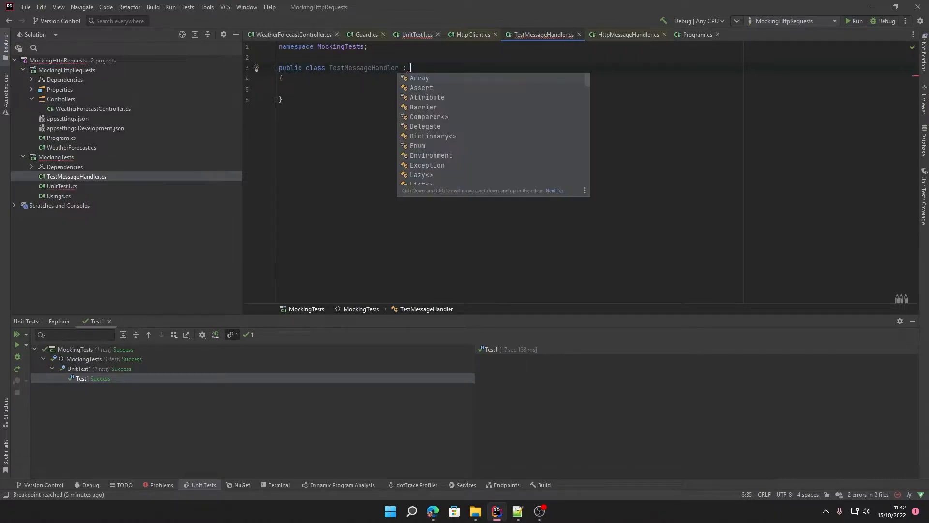
{"action": "type", "text": "HttpMessageHandler"}
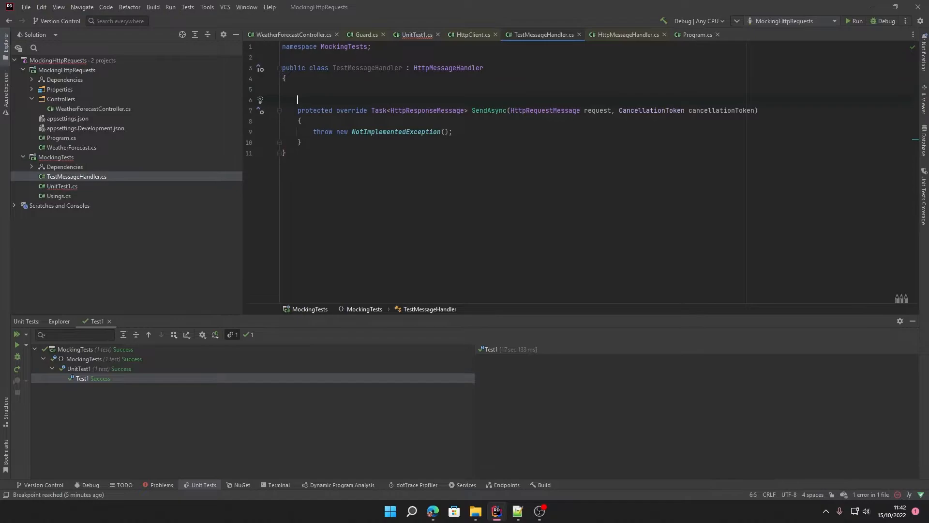
Add a private HttpResponseMessage _responseMessage field.
{"action": "type", "text": "pr"}
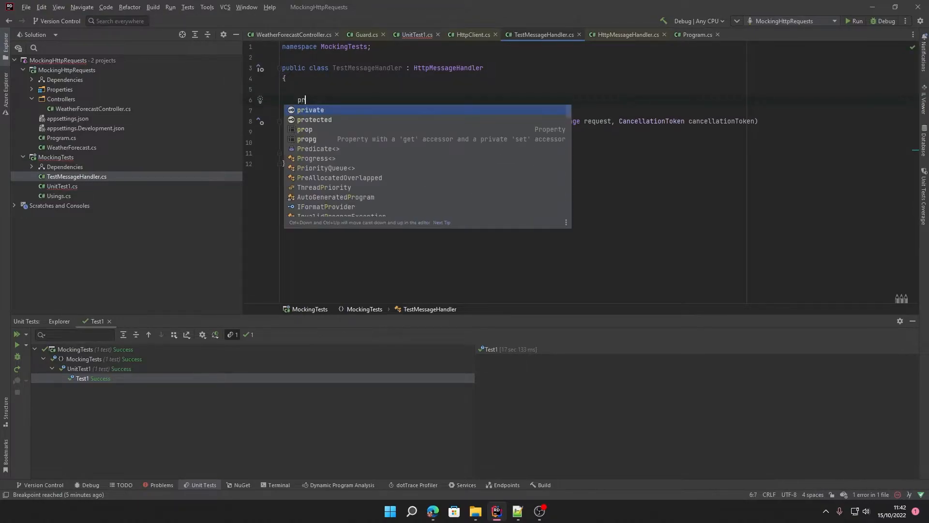
{"action": "type", "text": "ivate Htt"}
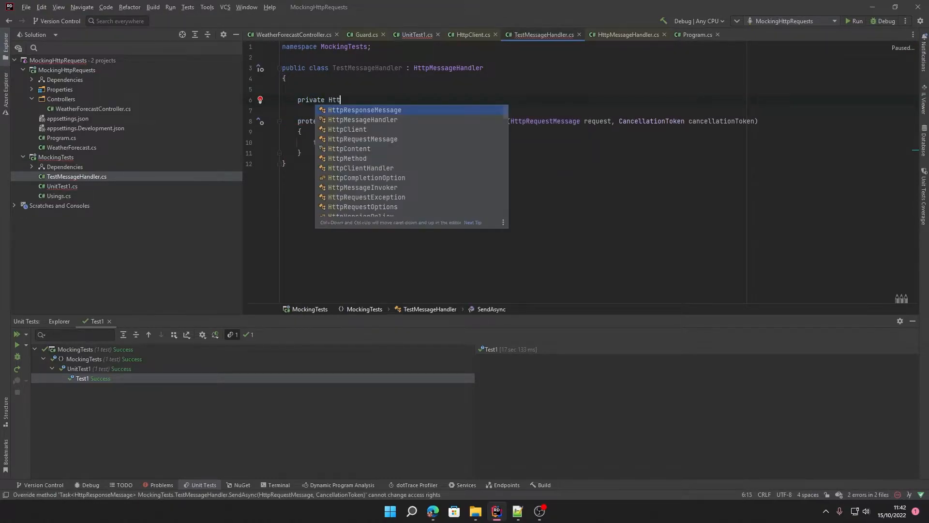
{"action": "left_click", "coordinate": [365, 109]}
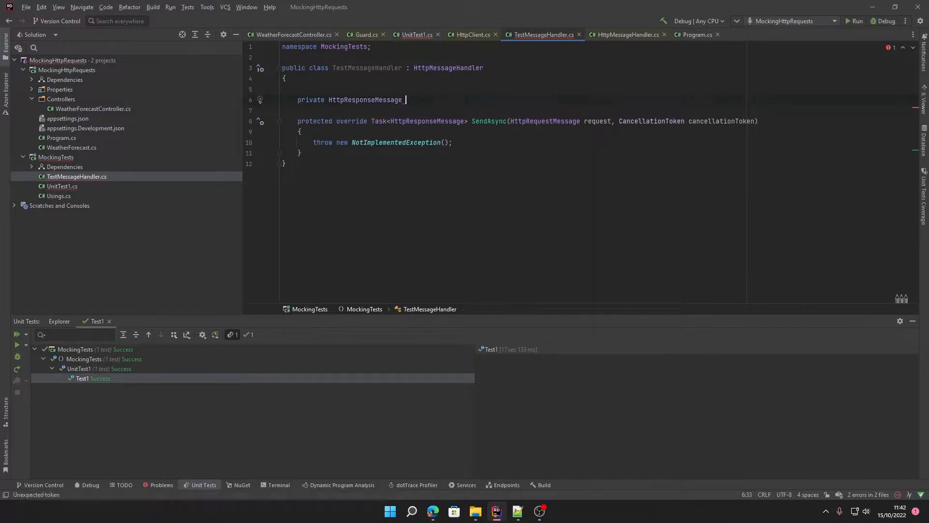
{"action": "type", "text": "_responseMessage;"}
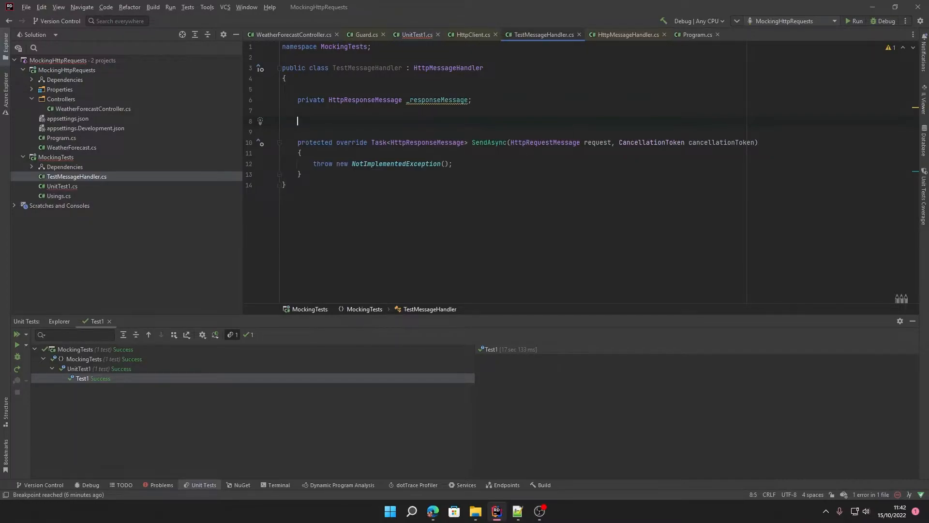
Add an internal void SetResponse(HttpResponseMessage responseMessage) method with a body.
{"action": "type", "text": "internal"}
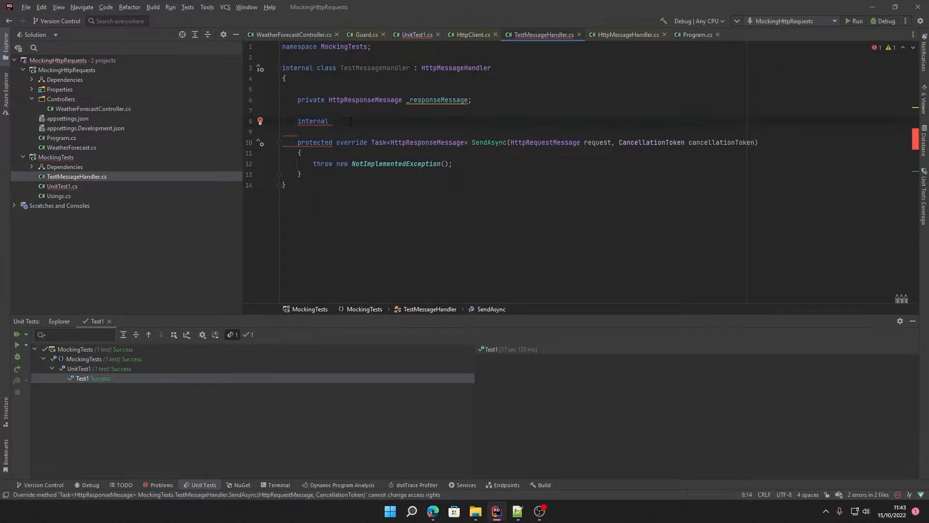
{"action": "type", "text": "void"}
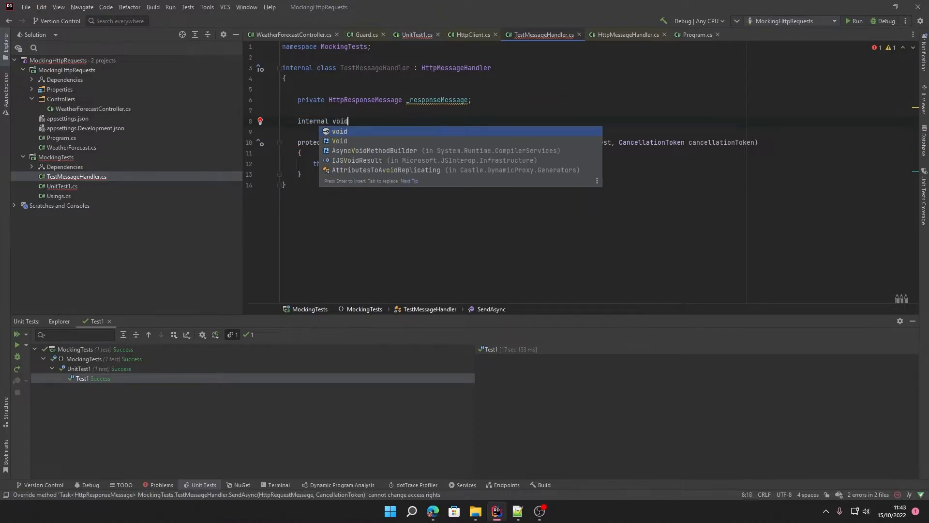
{"action": "type", "text": "SetResponse"}
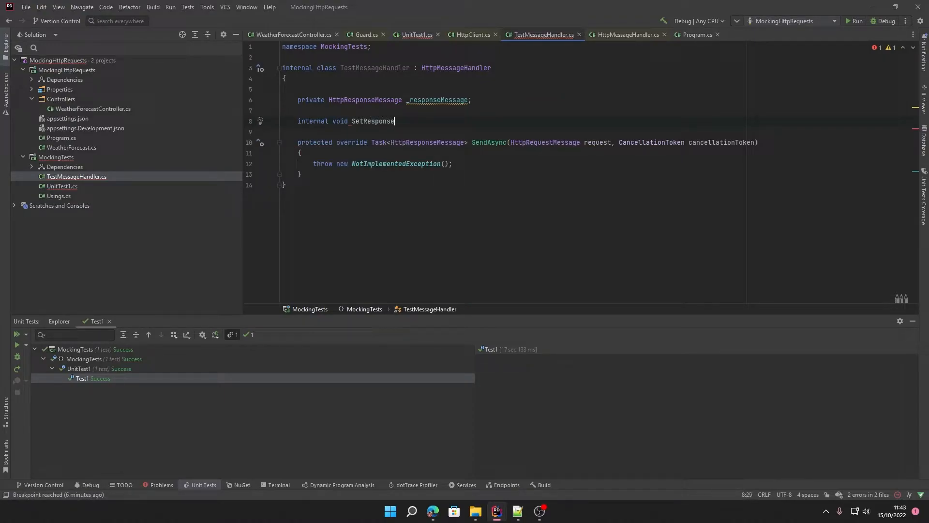
{"action": "type", "text": "("}
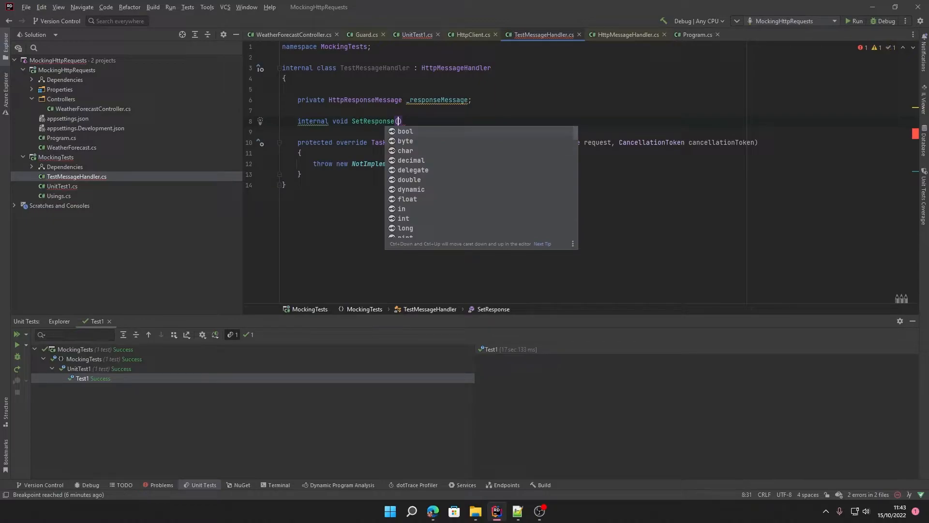
{"action": "type", "text": "HttpResponseMessage"}
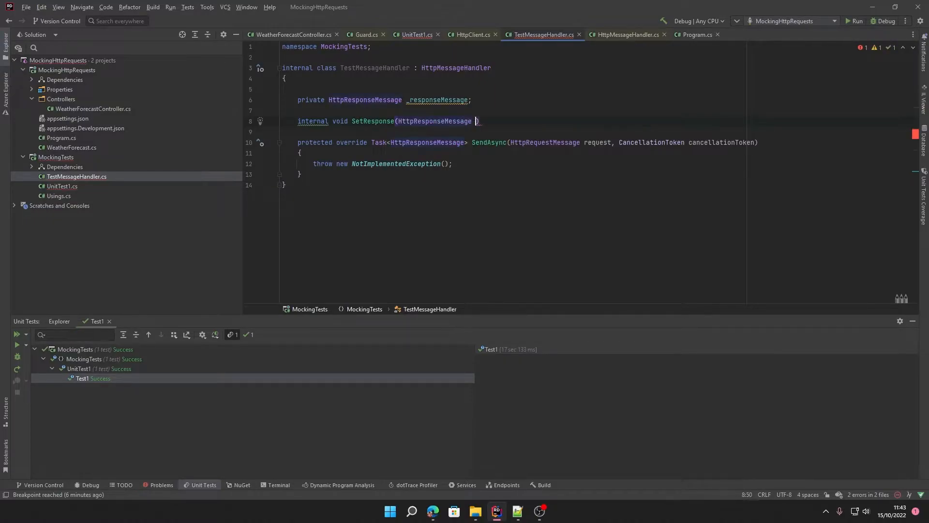
{"action": "type", "text": "responseMessage"}
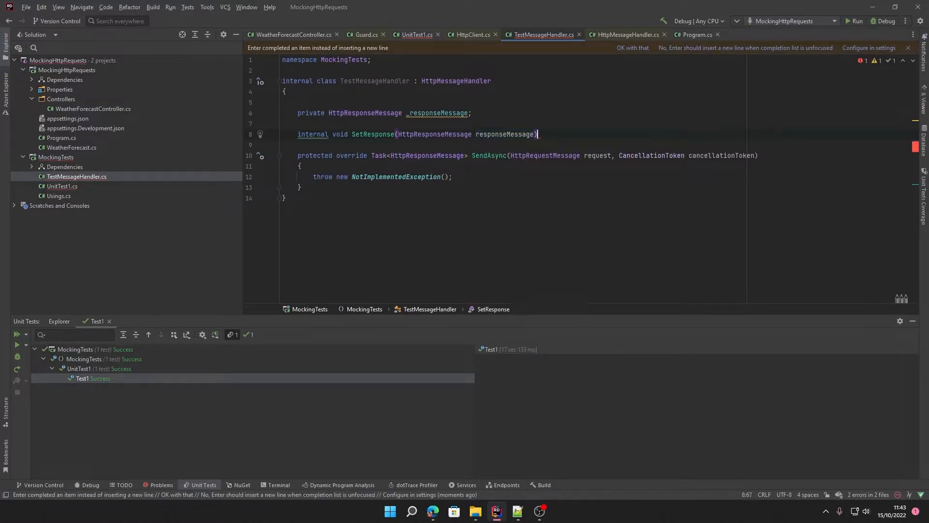
{"action": "key", "text": "enter"}
{"action": "type", "text": "_responseMessage = responseMessage1;"}
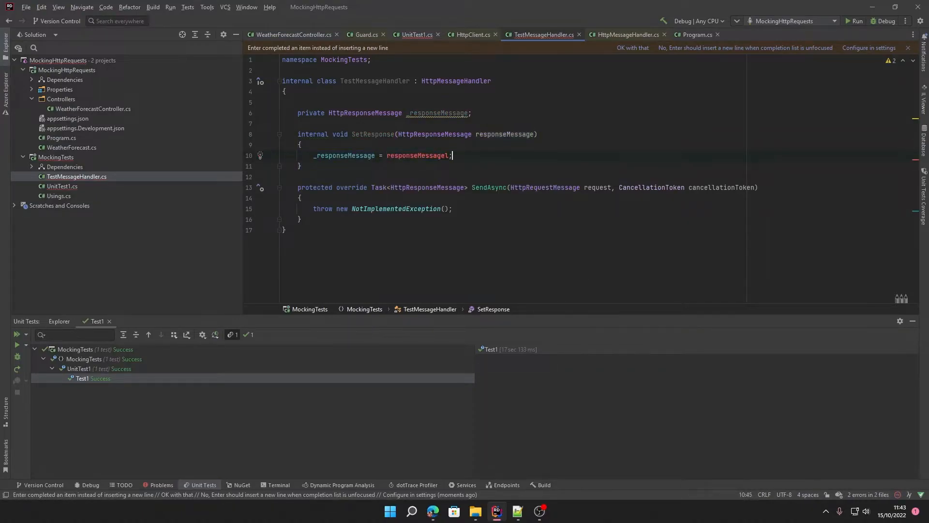
Make SendAsync return Task.FromResult of the stored response message.
{"action": "key", "text": "Backspace"}
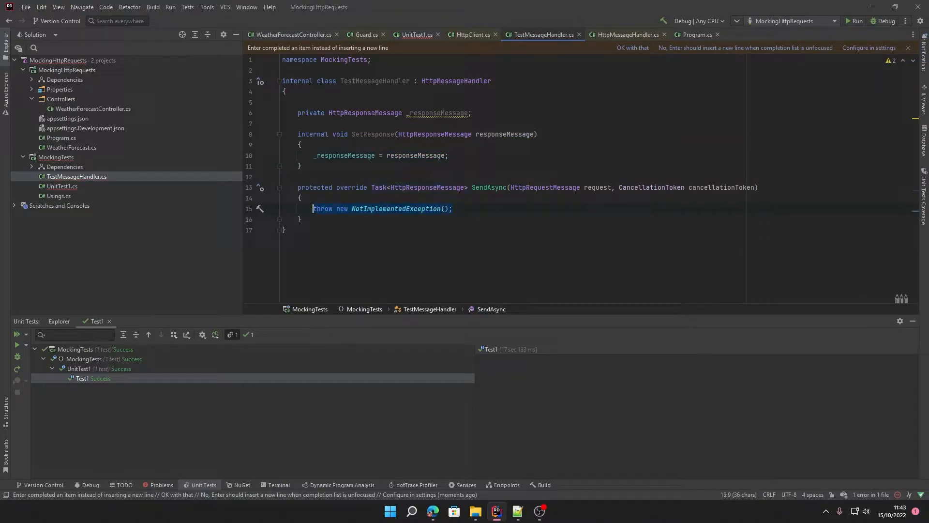
{"action": "type", "text": "retur"}
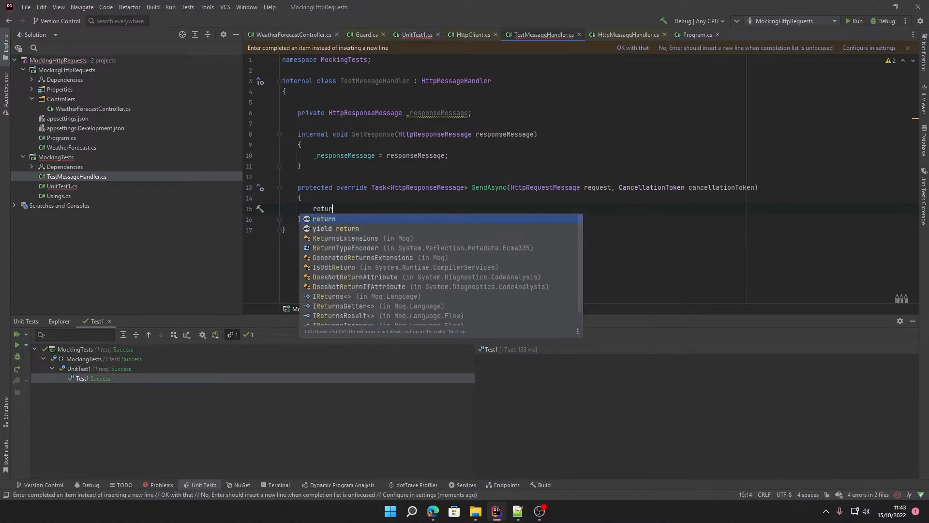
{"action": "type", "text": "Task.FromResult(_responseMessage);"}
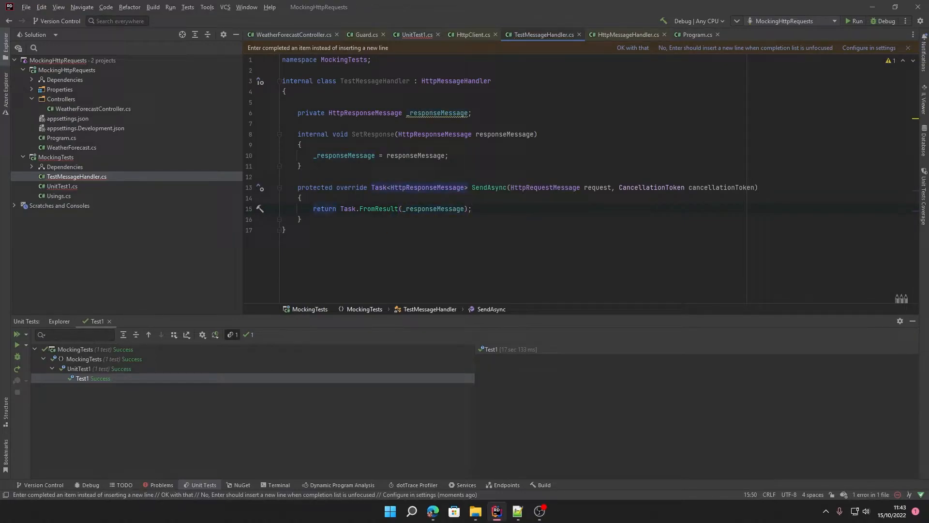
{"action": "mouse_move", "coordinate": [110, 120]}
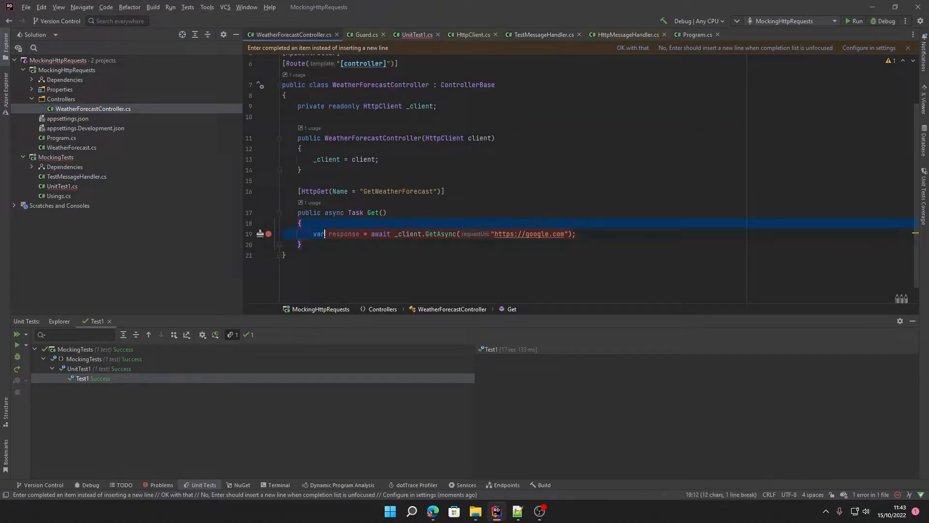
Switch from WeatherForecastController to the UnitTest1 test file.
{"action": "left_click", "coordinate": [401, 234]}
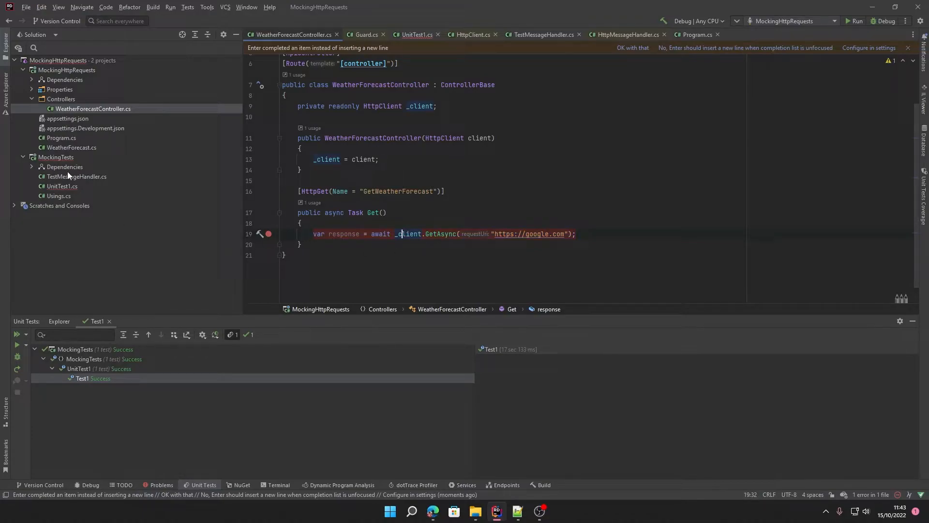
{"action": "left_click", "coordinate": [416, 35]}
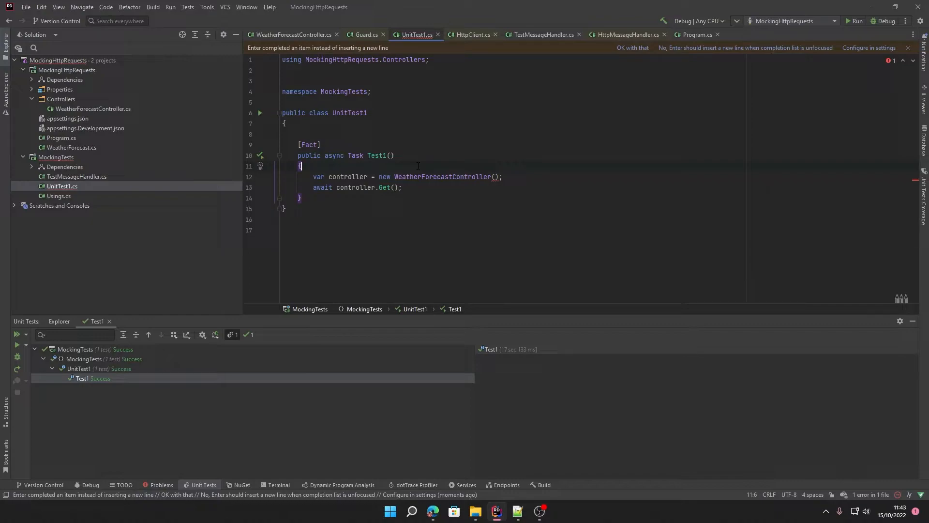
Create a TestMessageHandler and a NotFound HttpResponseMessage, and pass it to handler.SetResponse.
{"action": "type", "text": "var n"}
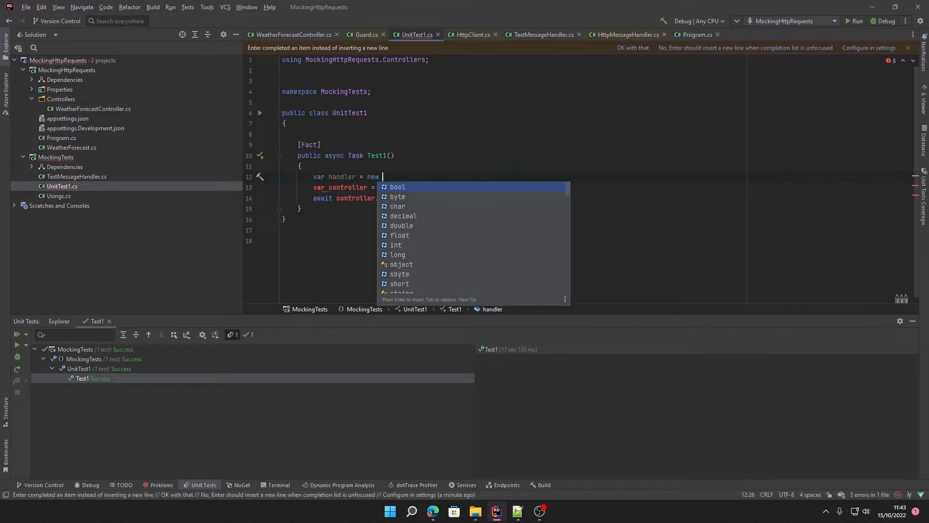
{"action": "type", "text": "TestMessageHandler();"}
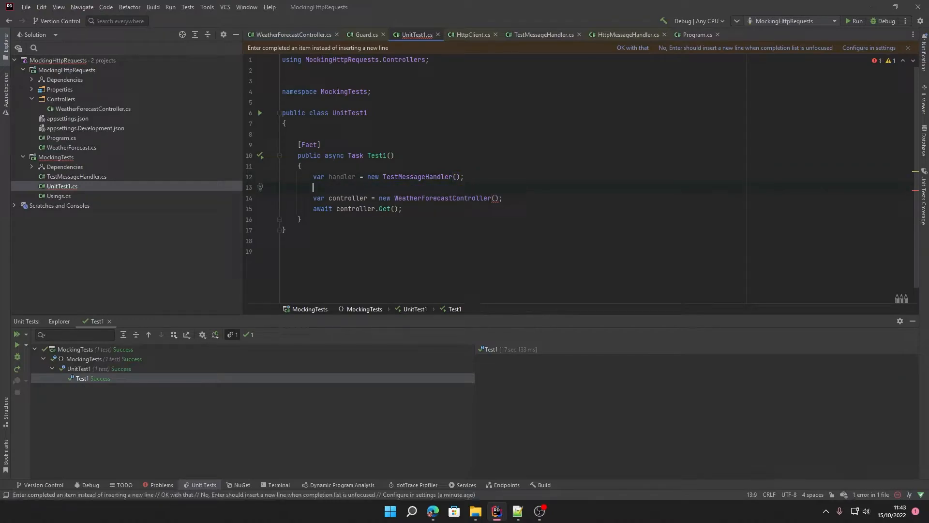
{"action": "type", "text": "var response = new"}
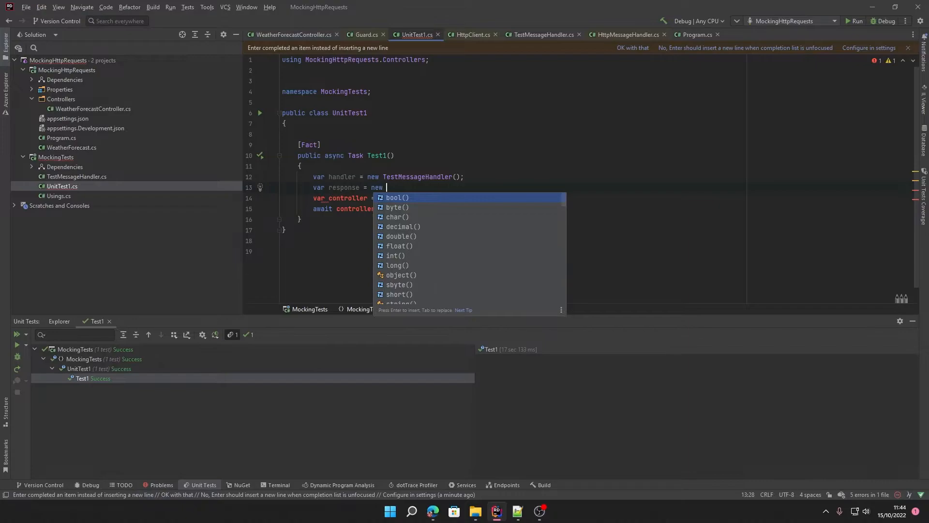
{"action": "type", "text": "HttpResponseMessage("}
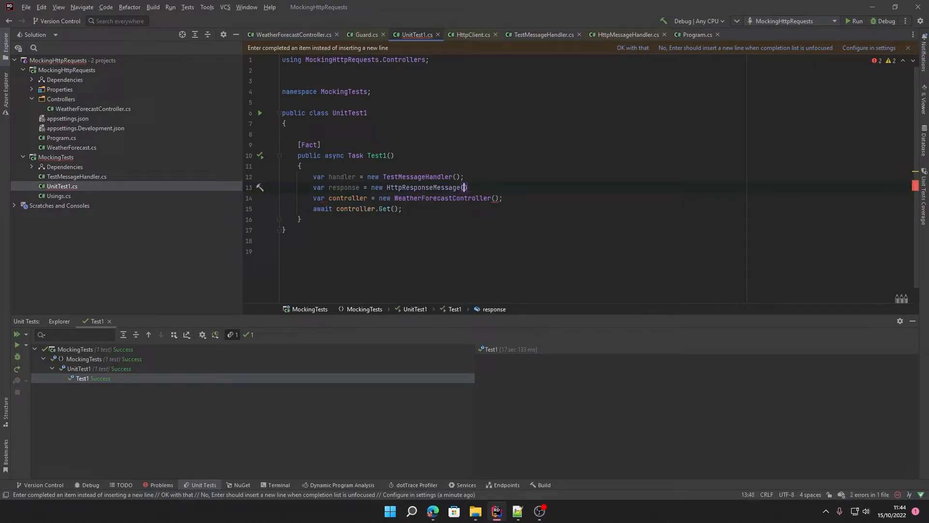
{"action": "type", "text": "NotFound"}
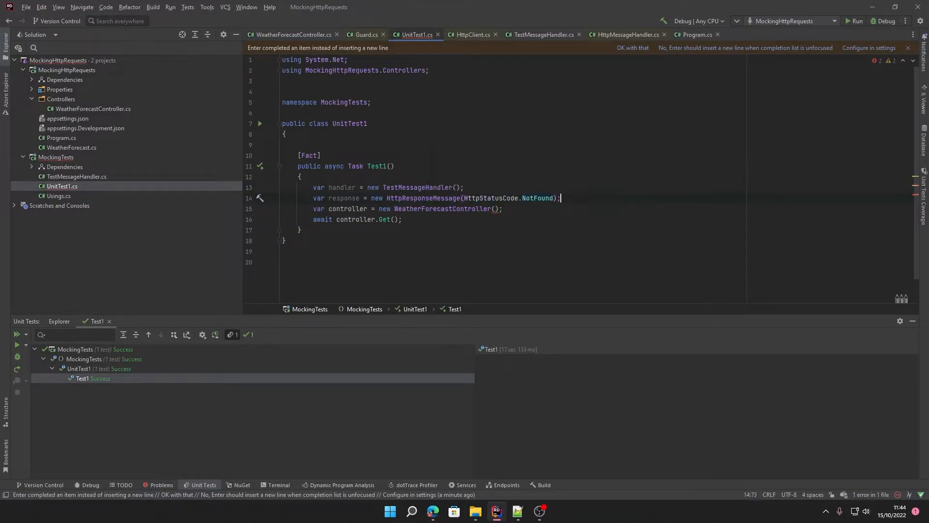
{"action": "type", "text": "handler.SetResponse();"}
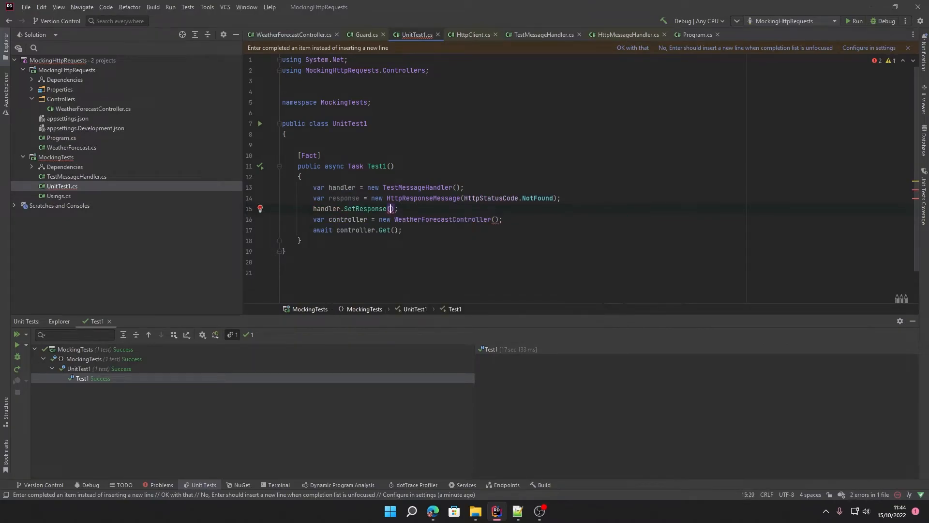
{"action": "type", "text": "responseMessage:"}
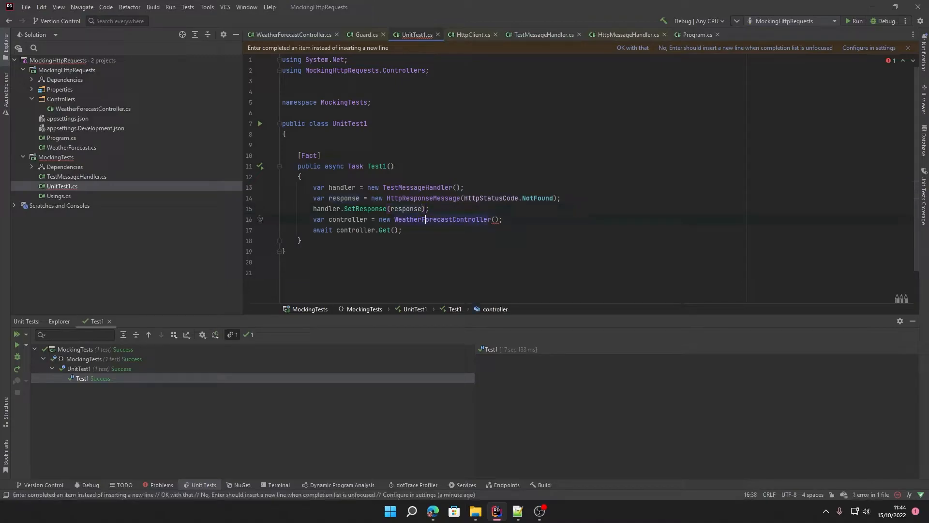
Wrap the handler in a new HttpClient and pass that client to WeatherForecastController.
{"action": "type", "text": "var"}
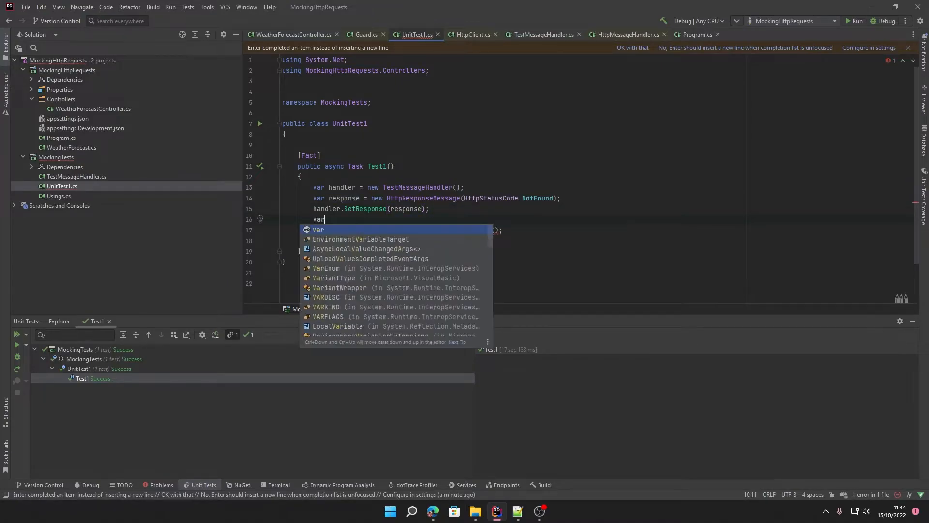
{"action": "type", "text": "client"}
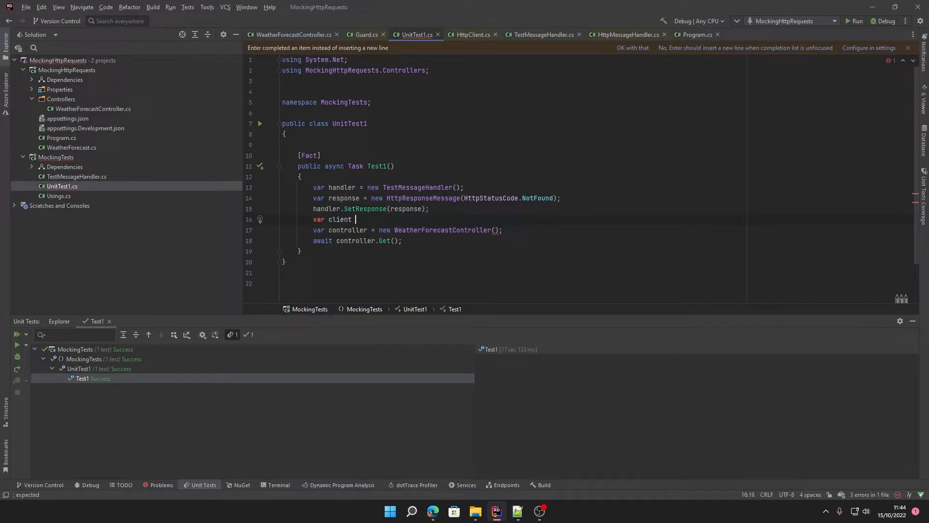
{"action": "type", "text": "= new HttpClient(handler);"}
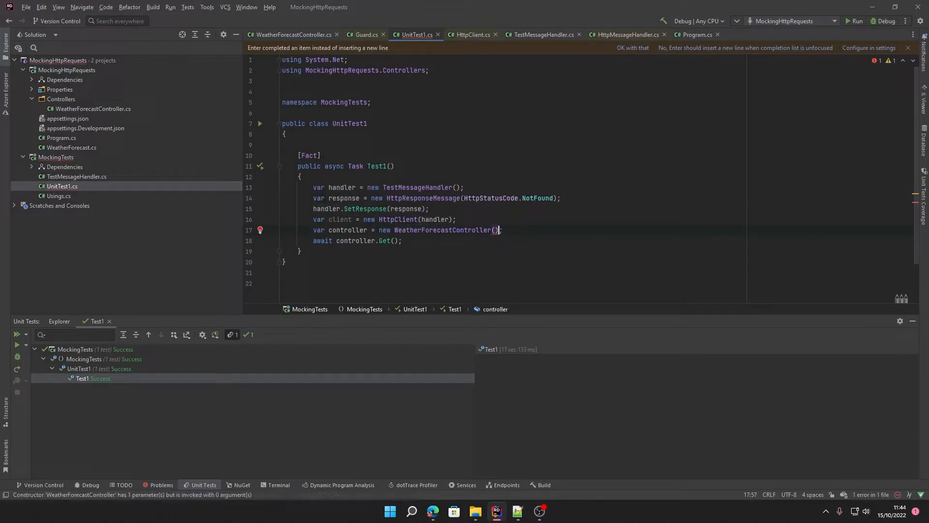
{"action": "type", "text": "client"}
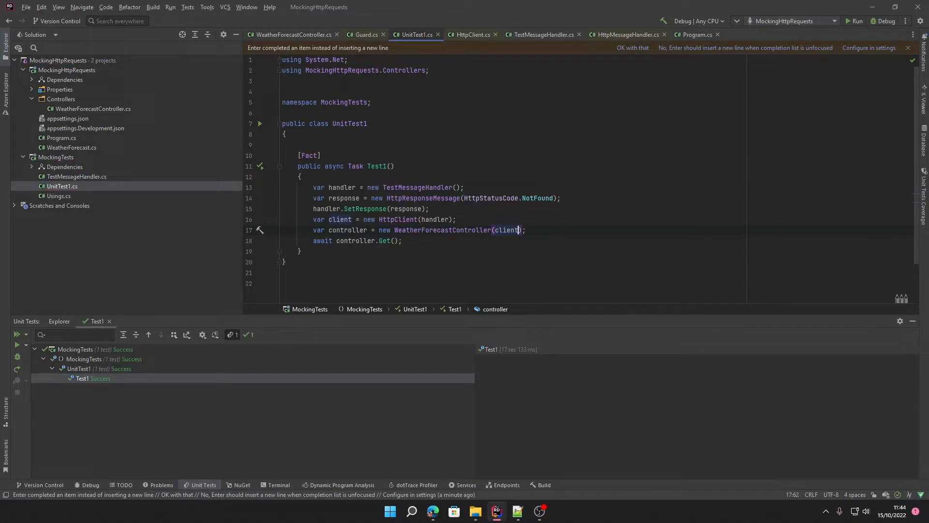
Run Test1 with the mocked handler and switch to WeatherForecastController.
{"action": "left_click", "coordinate": [416, 187]}
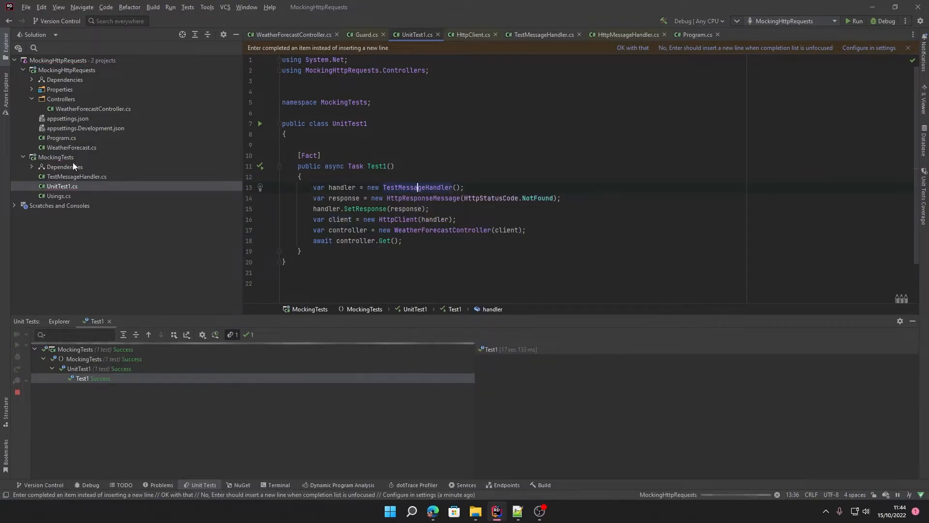
{"action": "left_click", "coordinate": [886, 20]}
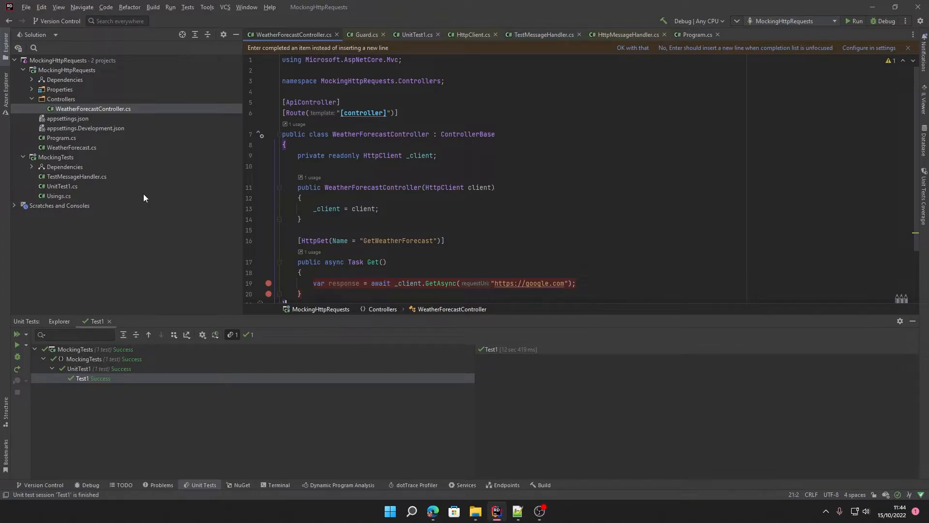
Duplicate the GetAsync call into response2 and add a breakpoint after the second request.
{"action": "left_click", "coordinate": [301, 219]}
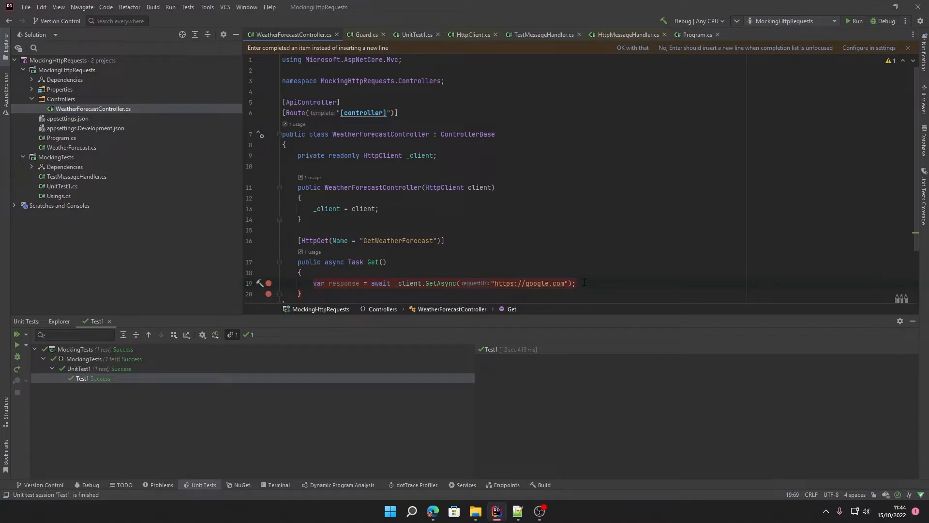
{"action": "left_click", "coordinate": [575, 282]}
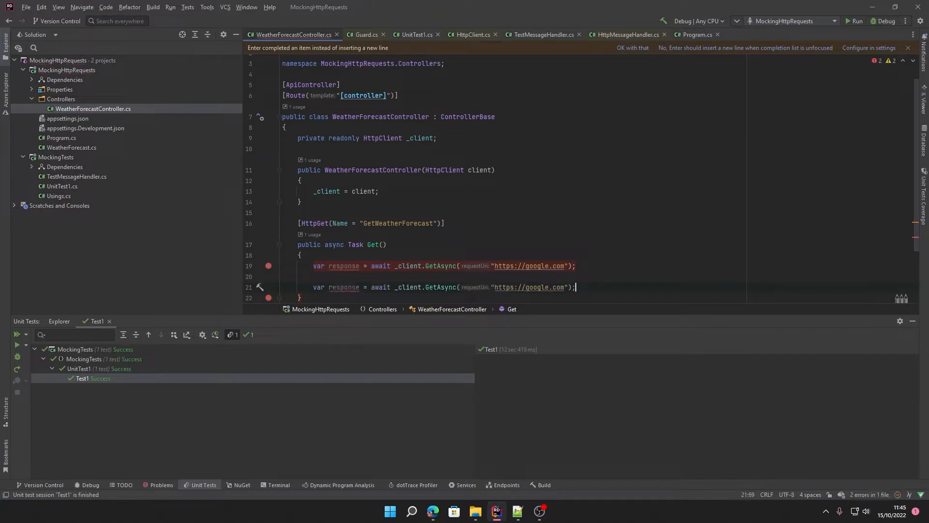
{"action": "left_click", "coordinate": [343, 288]}
{"action": "type", "text": "2"}
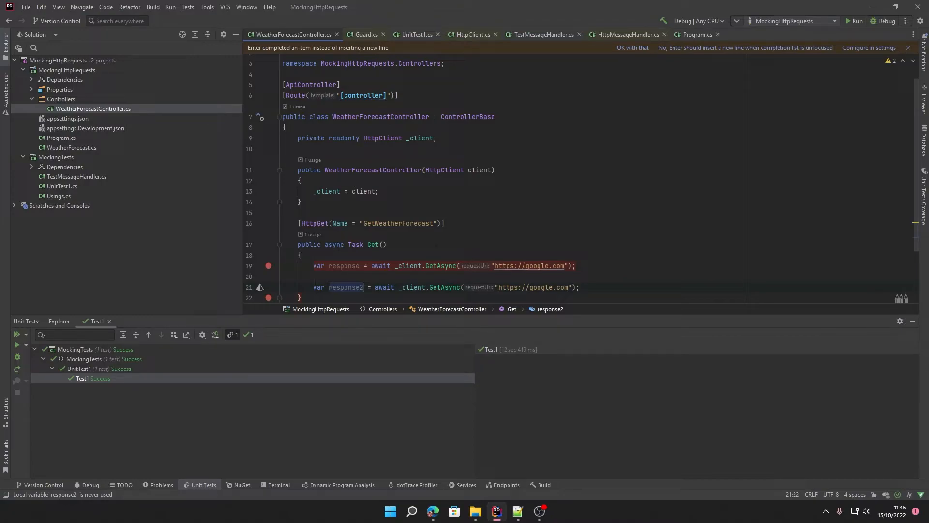
{"action": "left_click", "coordinate": [413, 34]}
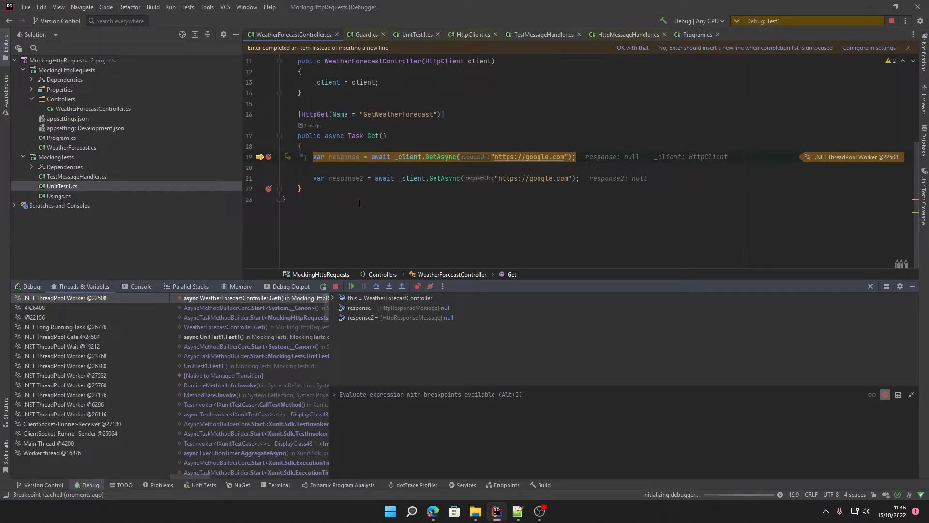
Step past the second request to inspect both 404 responses, then let the test finish.
{"action": "key", "text": "F10"}
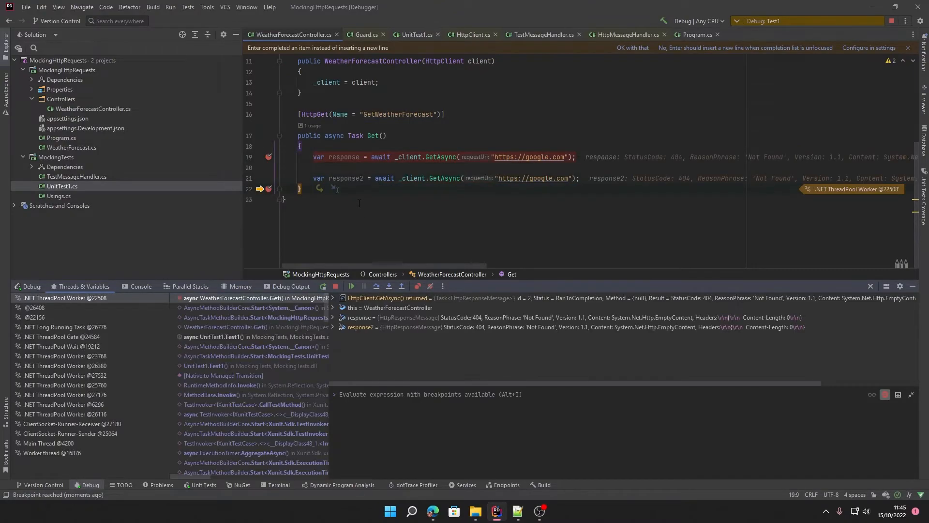
{"action": "mouse_move", "coordinate": [599, 188]}
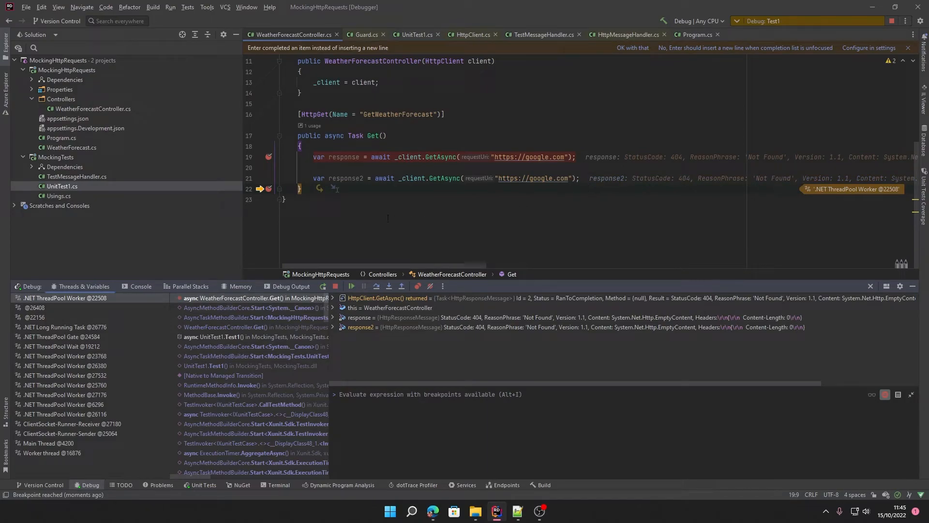
{"action": "left_click", "coordinate": [350, 286]}
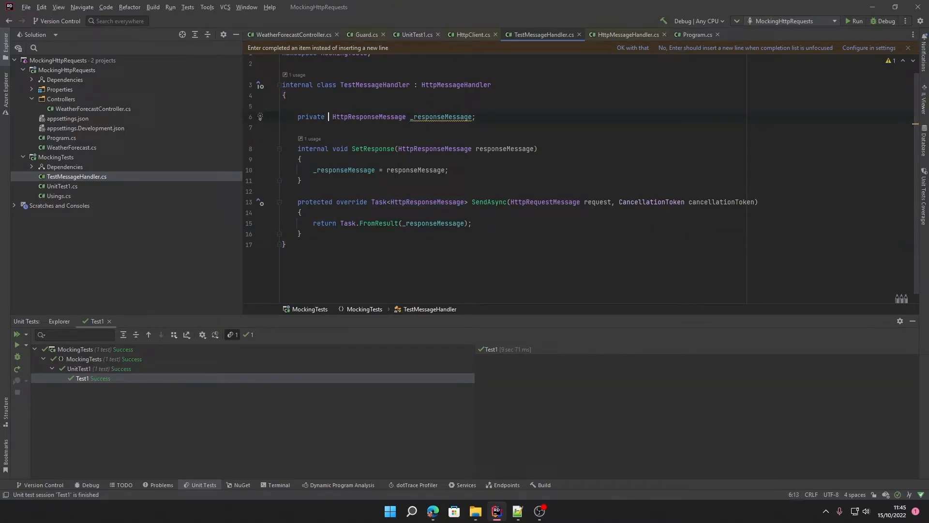
Change the field to Queue<HttpResponseMessage> _responseMessages with Enqueue in SetResponse and Dequeue in SendAsync.
{"action": "type", "text": "Queue<>"}
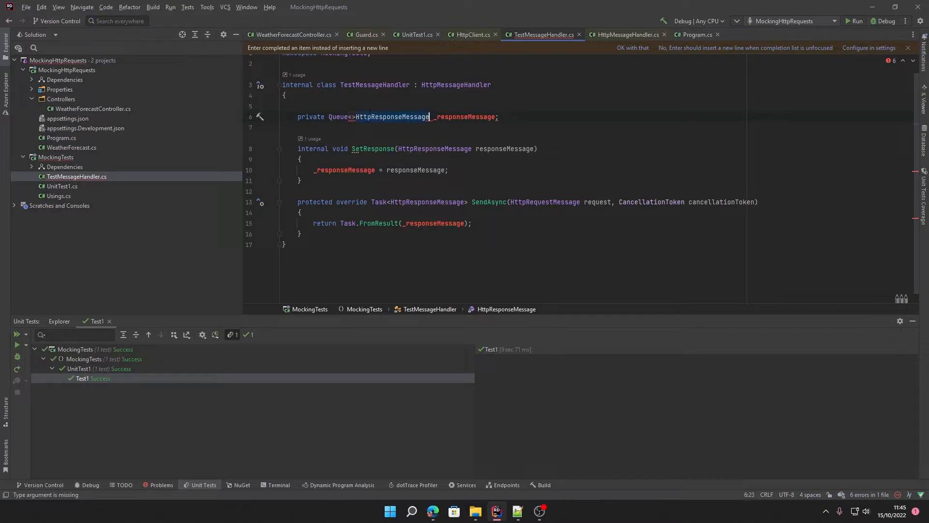
{"action": "type", "text": "HttpResponseMessage"}
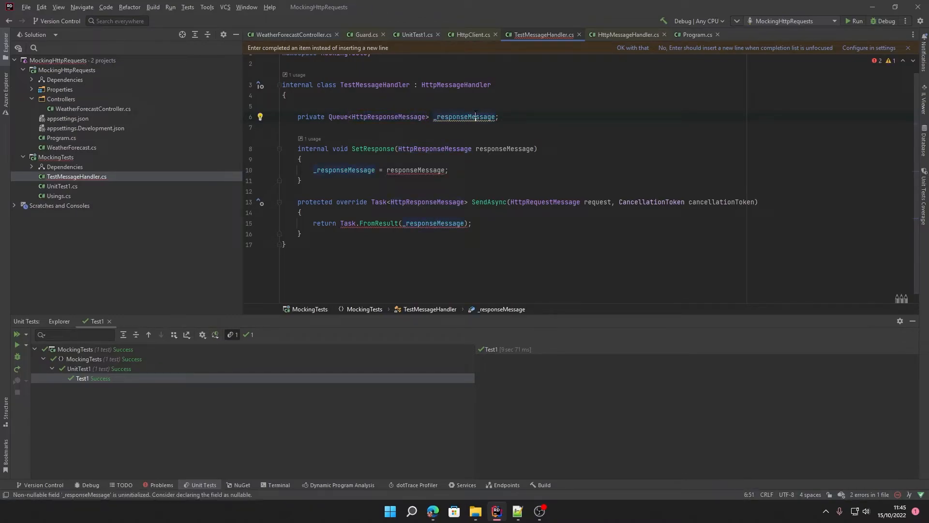
{"action": "type", "text": "s"}
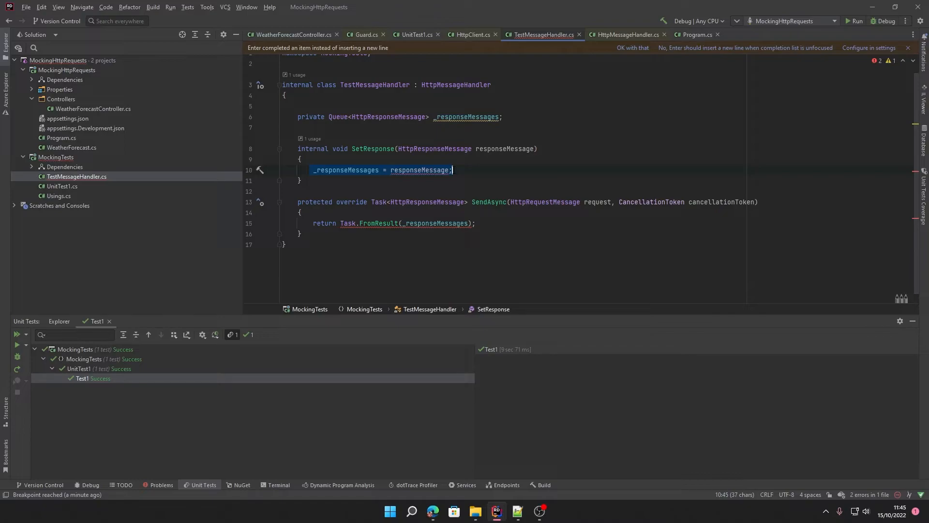
{"action": "type", "text": ".Enqueue("}
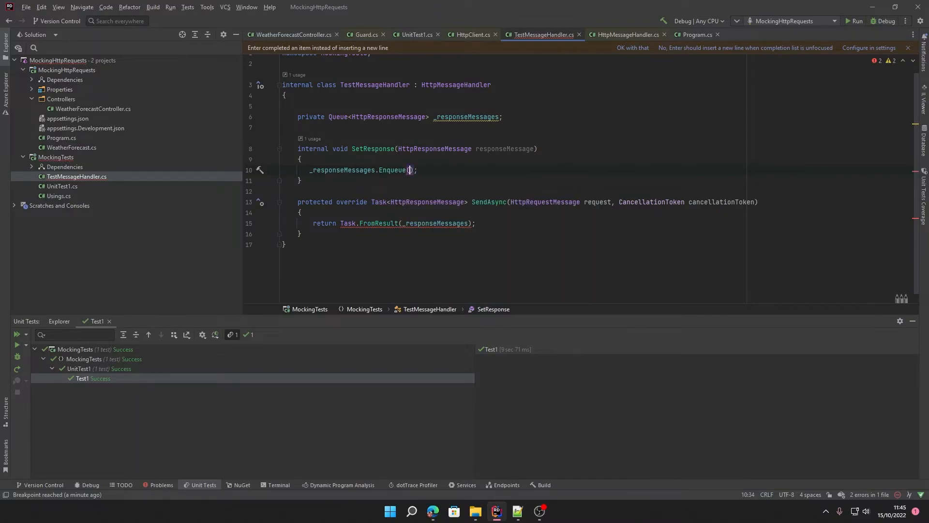
{"action": "type", "text": "responseMessage"}
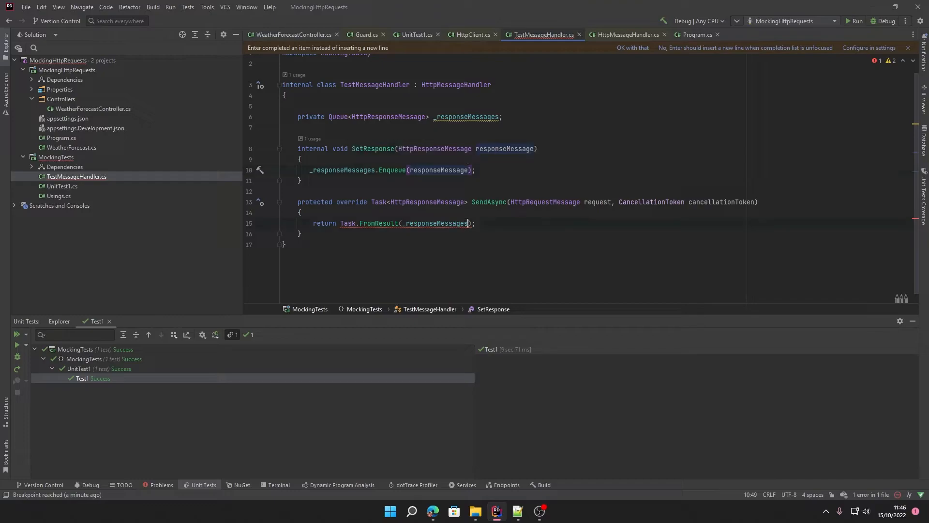
{"action": "type", "text": ".Dequeue("}
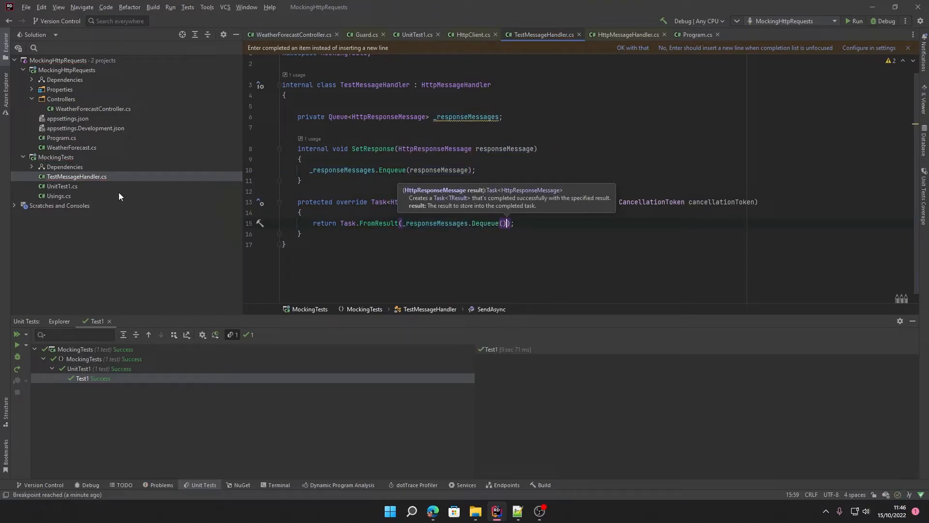
{"action": "mouse_move", "coordinate": [81, 190]}
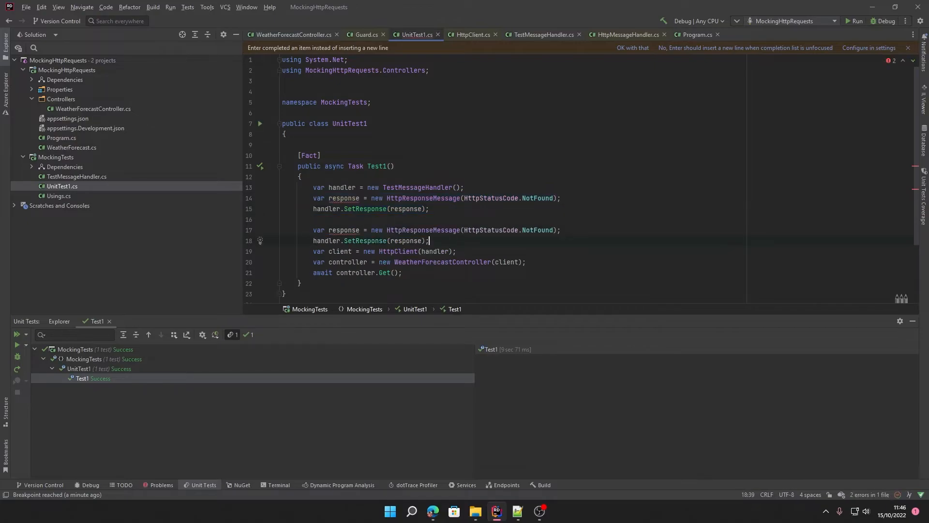
Set the duplicated response2's status code to HttpStatusCode.Gone.
{"action": "left_click", "coordinate": [350, 230]}
{"action": "type", "text": "2"}
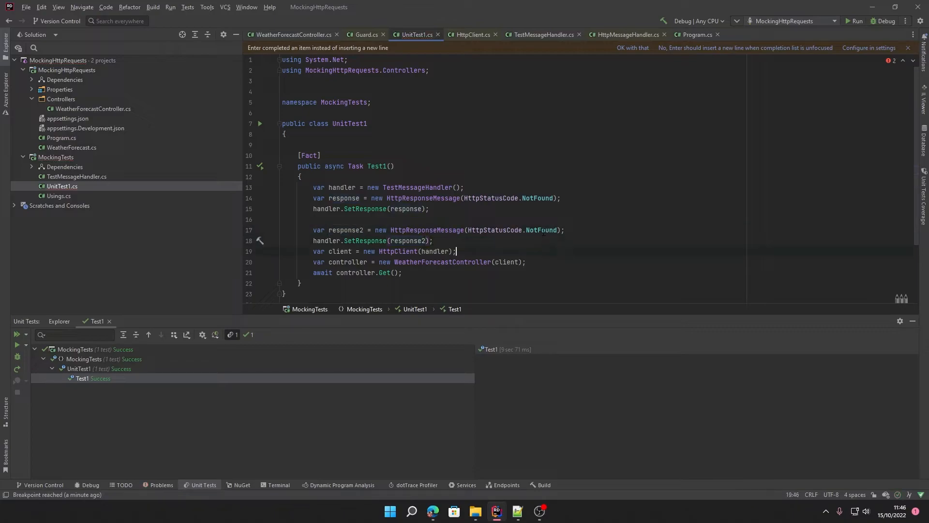
{"action": "type", "text": "Gone"}
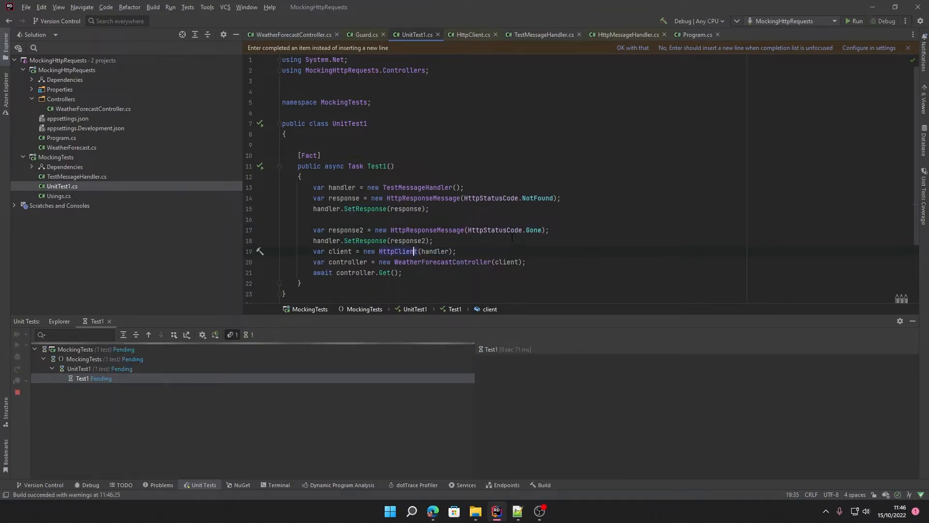
Run Test1, inspect the NullReferenceException from SetResponse, and go to the handler code.
{"action": "left_click", "coordinate": [888, 21]}
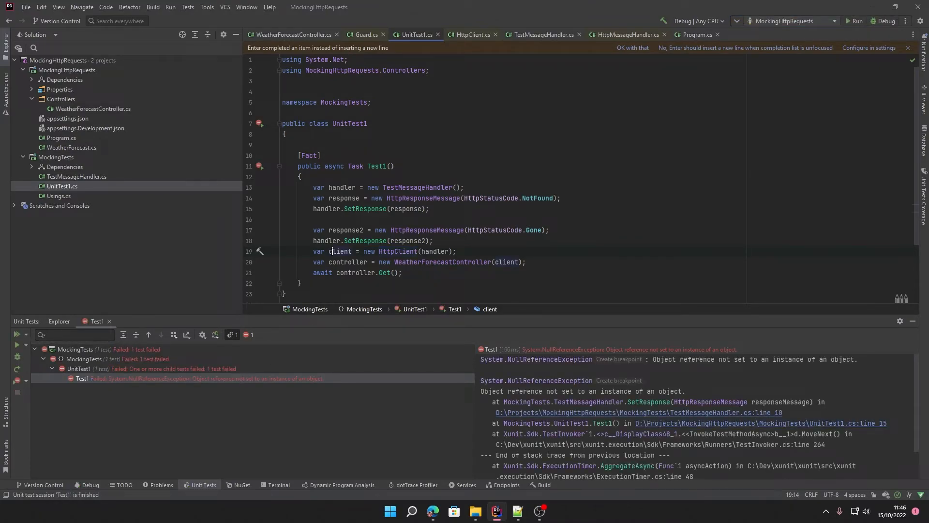
{"action": "mouse_move", "coordinate": [235, 371]}
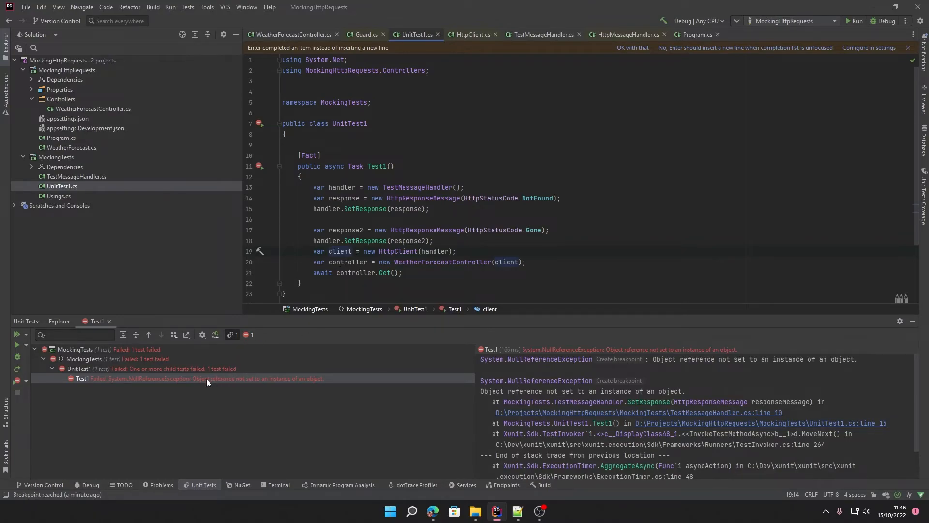
{"action": "right_click", "coordinate": [206, 379]}
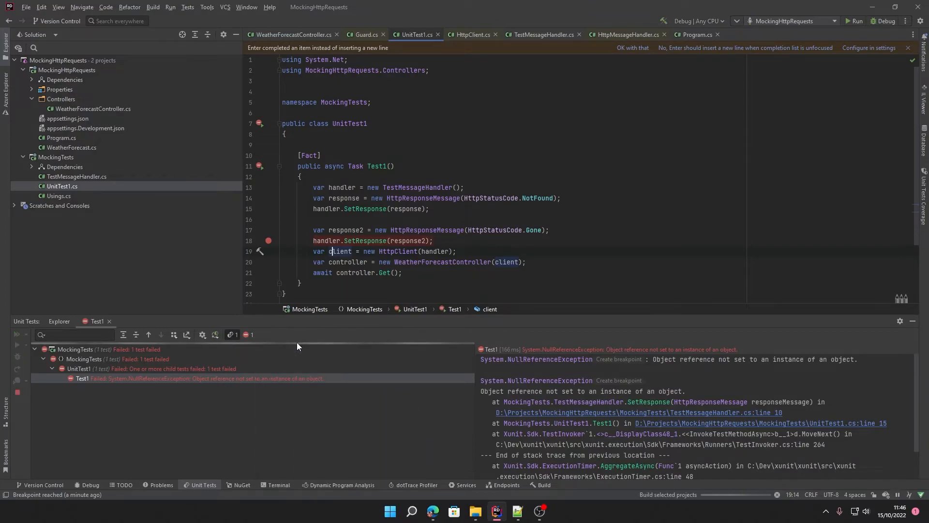
{"action": "left_click", "coordinate": [884, 21]}
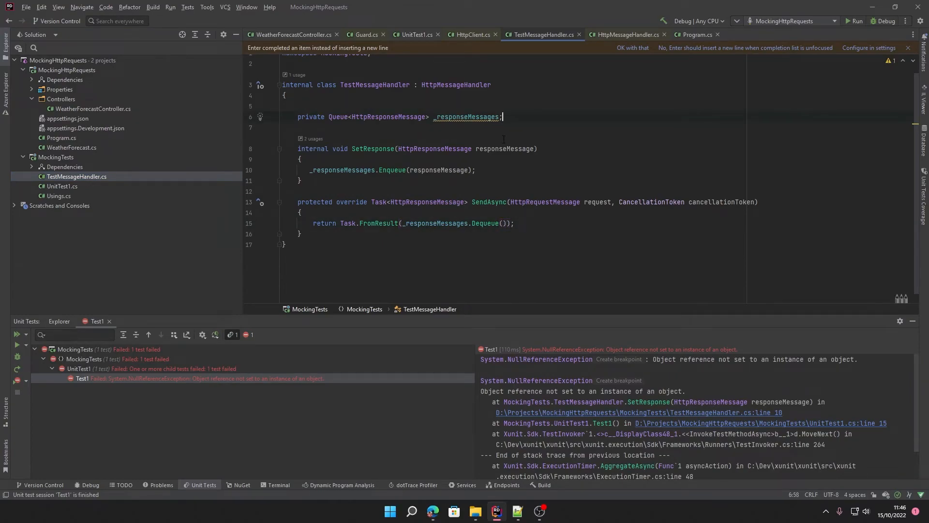
Initialise the _responseMessages queue field with '= new();' via code completion.
{"action": "type", "text": "= new"}
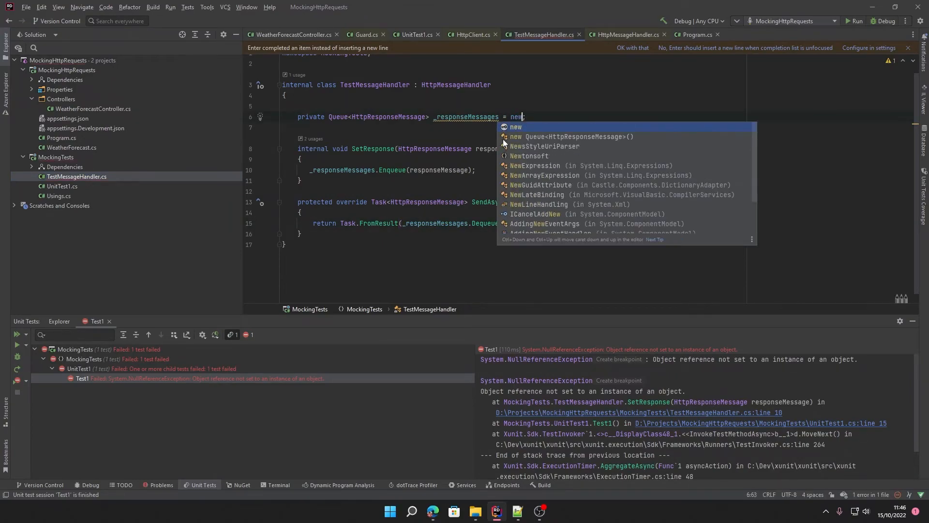
{"action": "key", "text": "Escape"}
{"action": "type", "text": "();"}
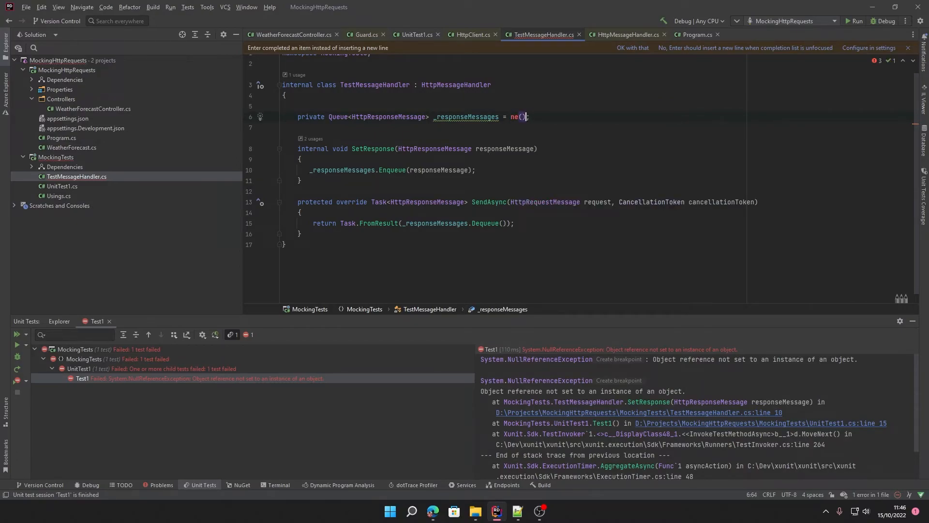
{"action": "type", "text": "w"}
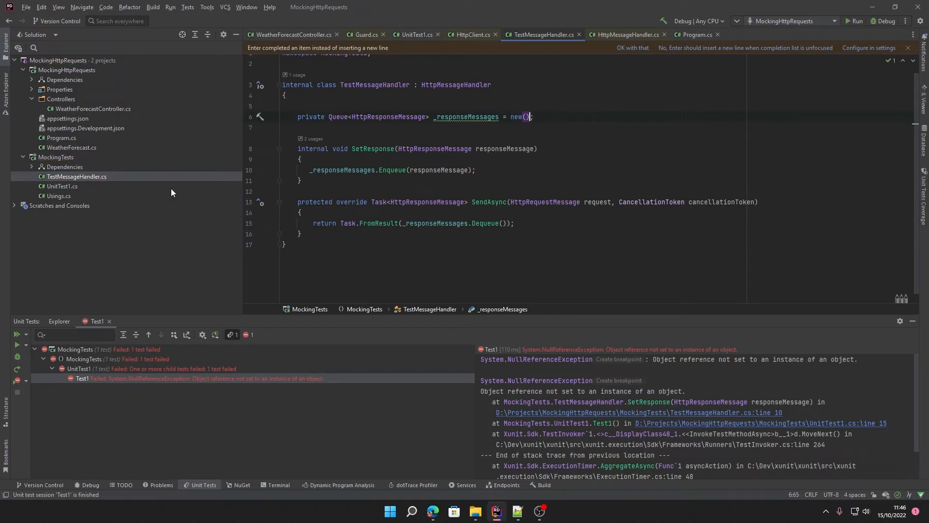
Debug the failed Test1 and resume to the breakpoint in the controller's Get method.
{"action": "right_click", "coordinate": [164, 379]}
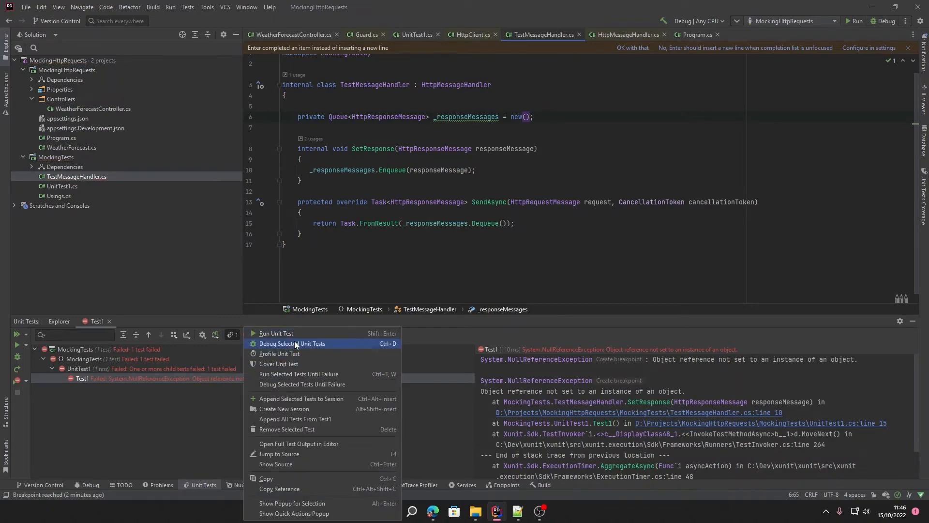
{"action": "left_click", "coordinate": [292, 343]}
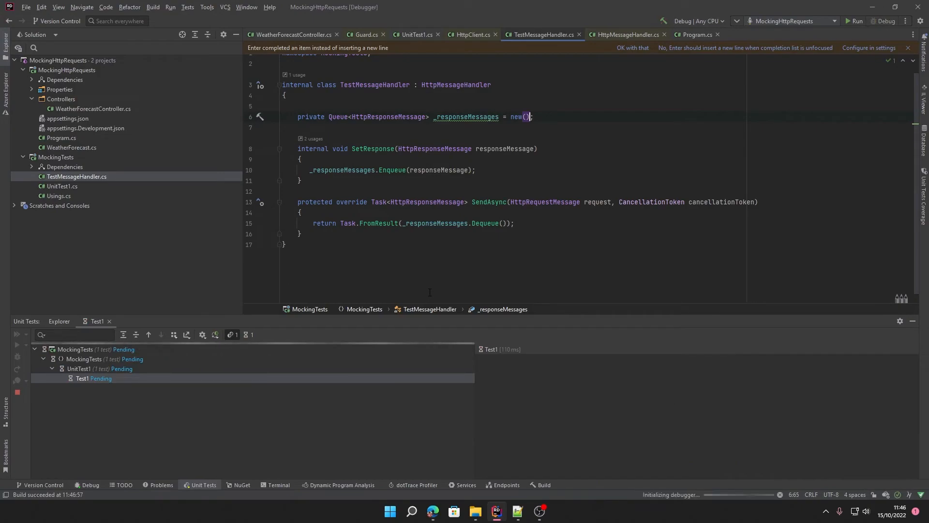
{"action": "left_click", "coordinate": [885, 20]}
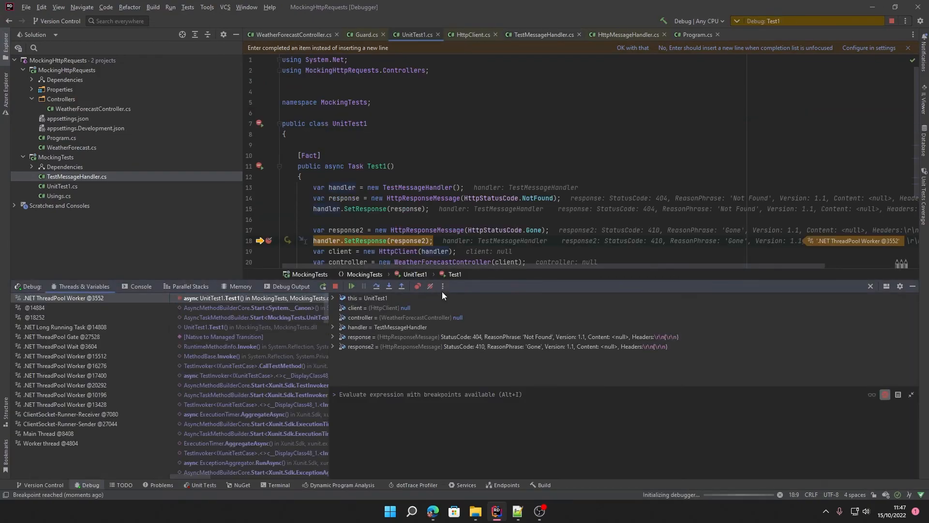
{"action": "left_click", "coordinate": [352, 287]}
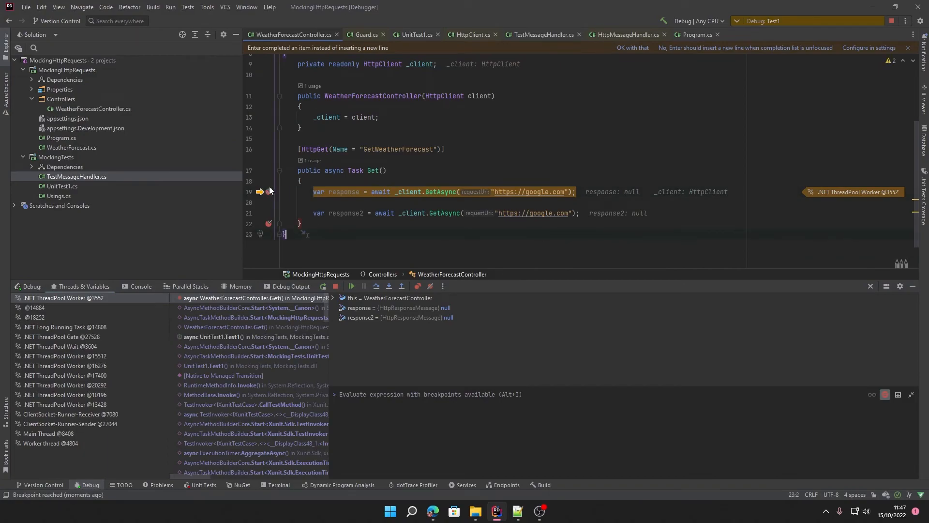
Step over both GetAsync calls so response shows 404 Not Found and response2 410 Gone.
{"action": "key", "text": "F10"}
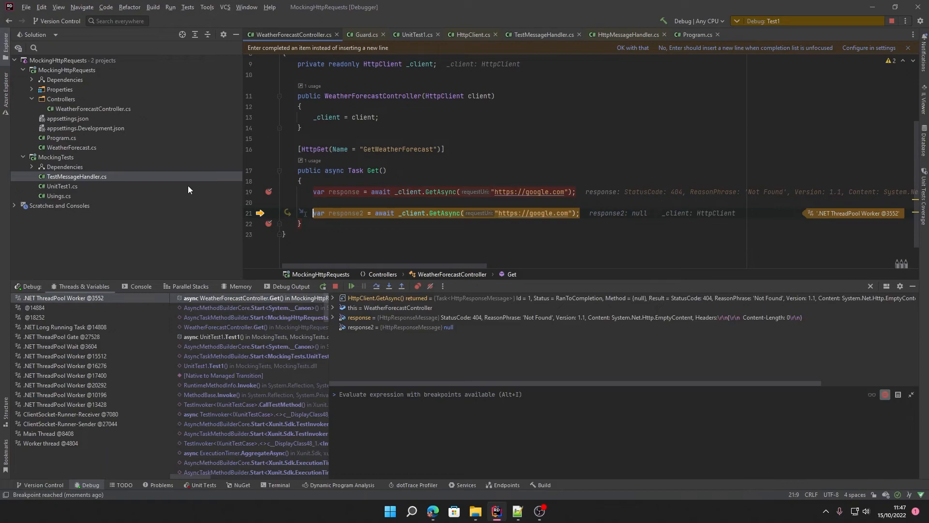
{"action": "left_click", "coordinate": [413, 35]}
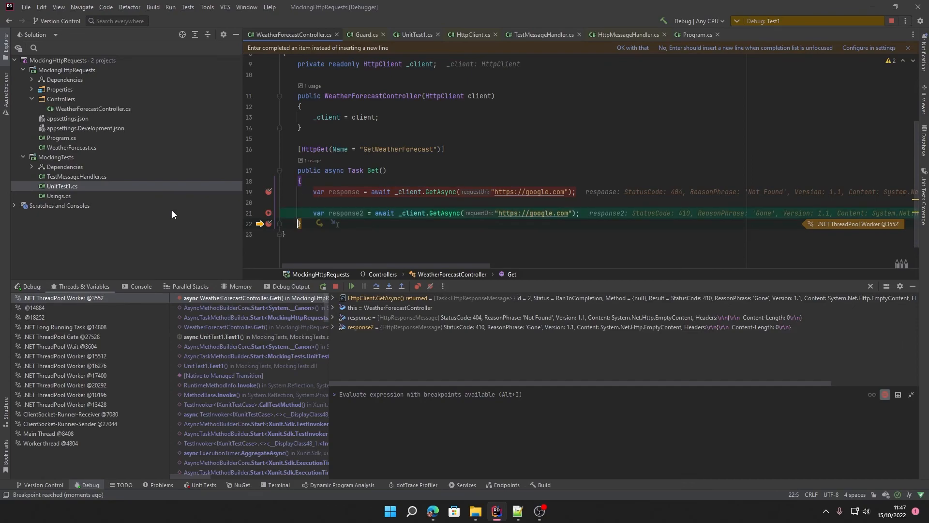
{"action": "left_click", "coordinate": [539, 35]}
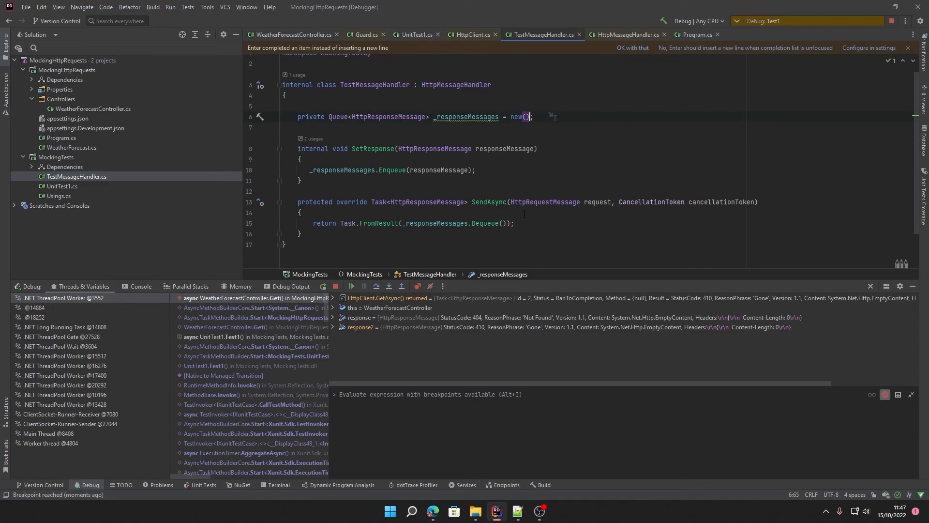
{"action": "left_click", "coordinate": [291, 35]}
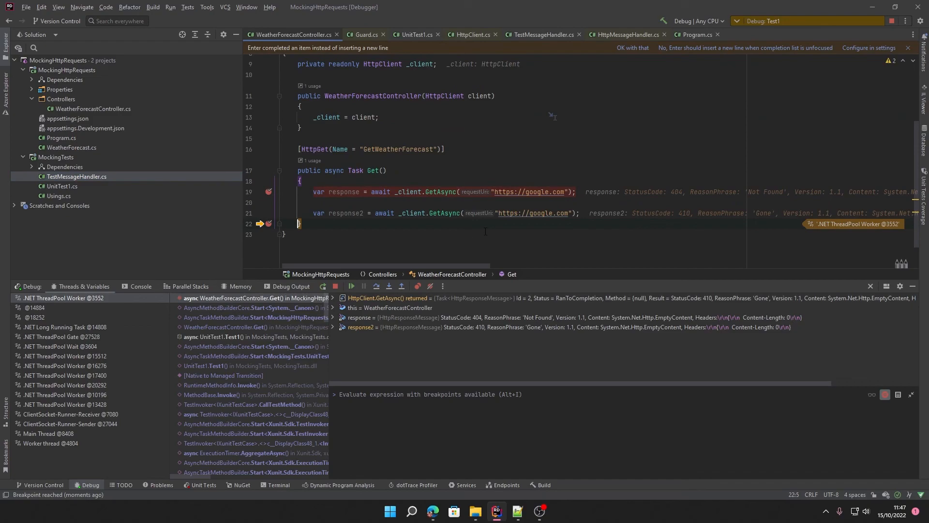
{"action": "mouse_move", "coordinate": [449, 233]}
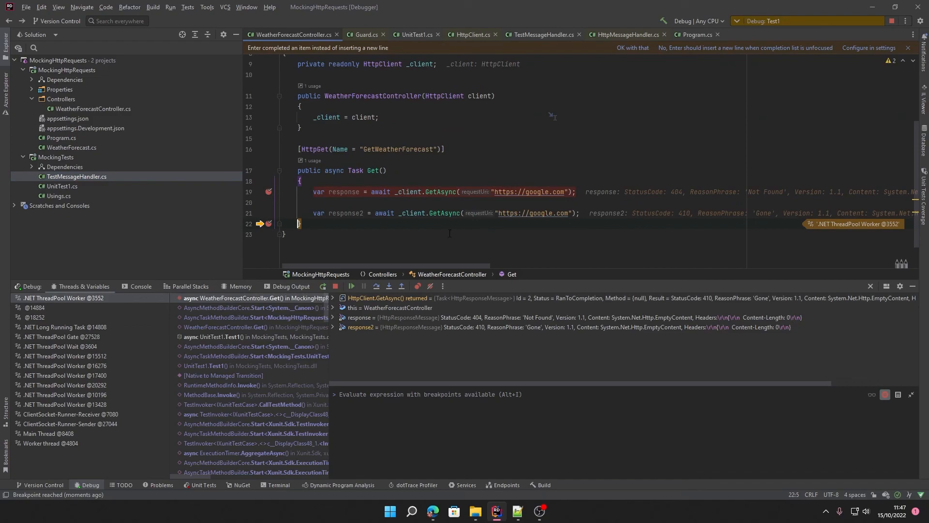